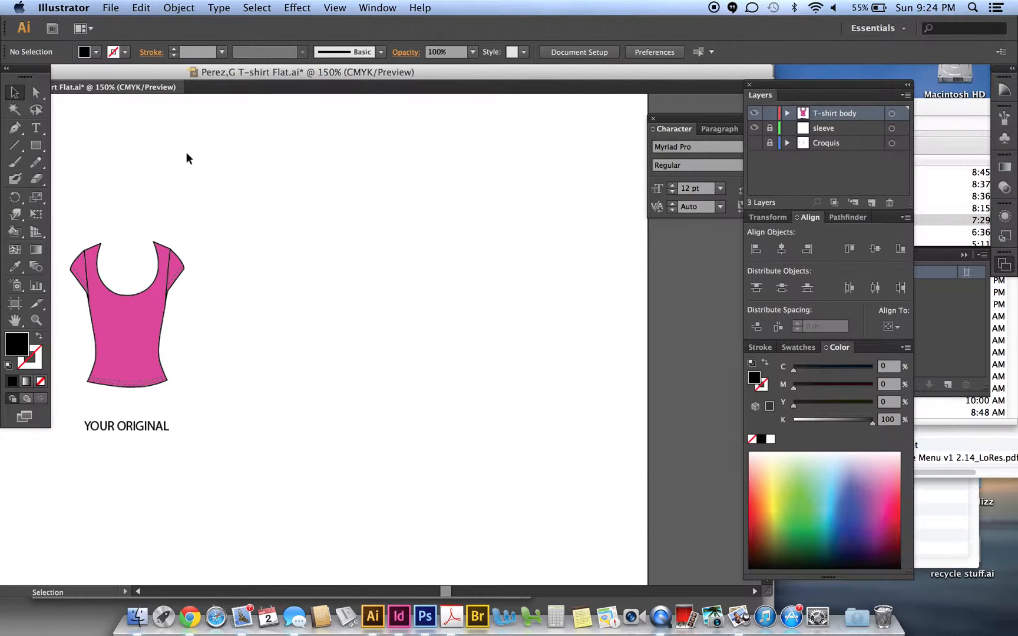
mouse_move(158, 319)
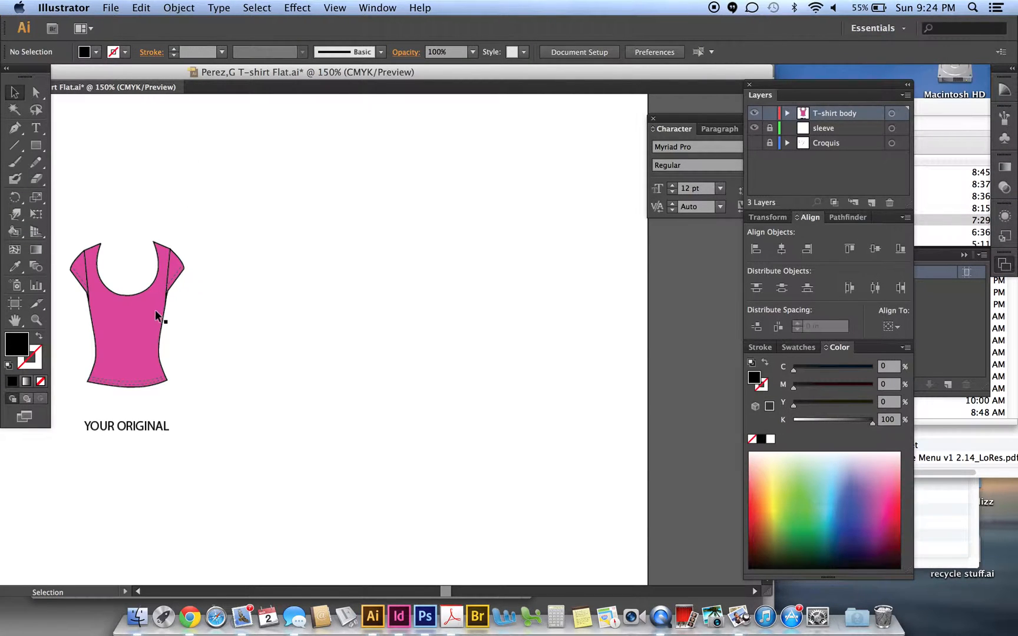
Raise the neckline's centre anchor point for a shallower scoop and reshape its right-side curve.
click(156, 318)
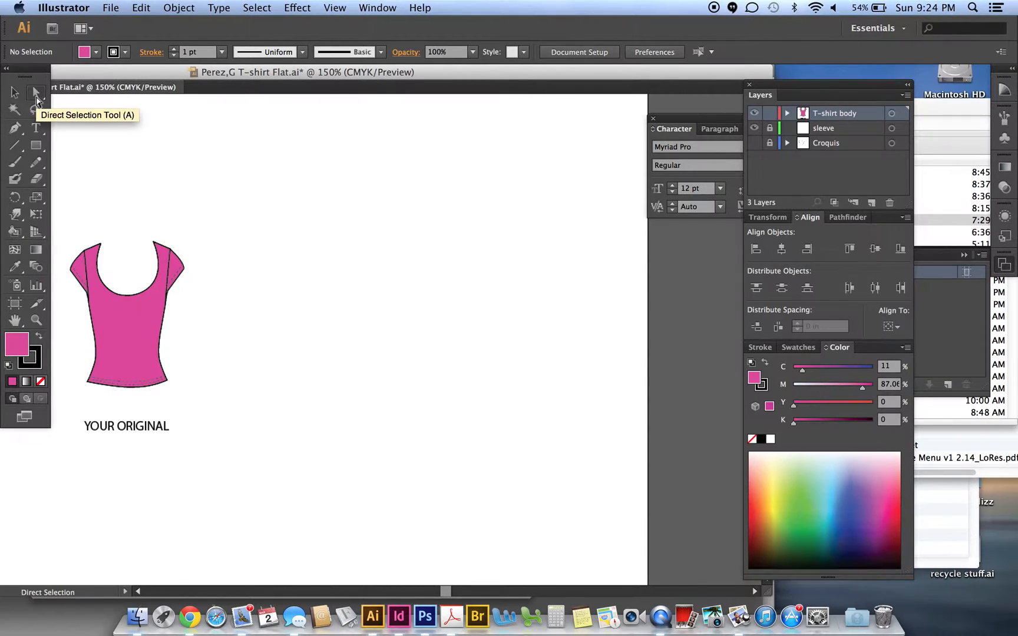
mouse_move(142, 210)
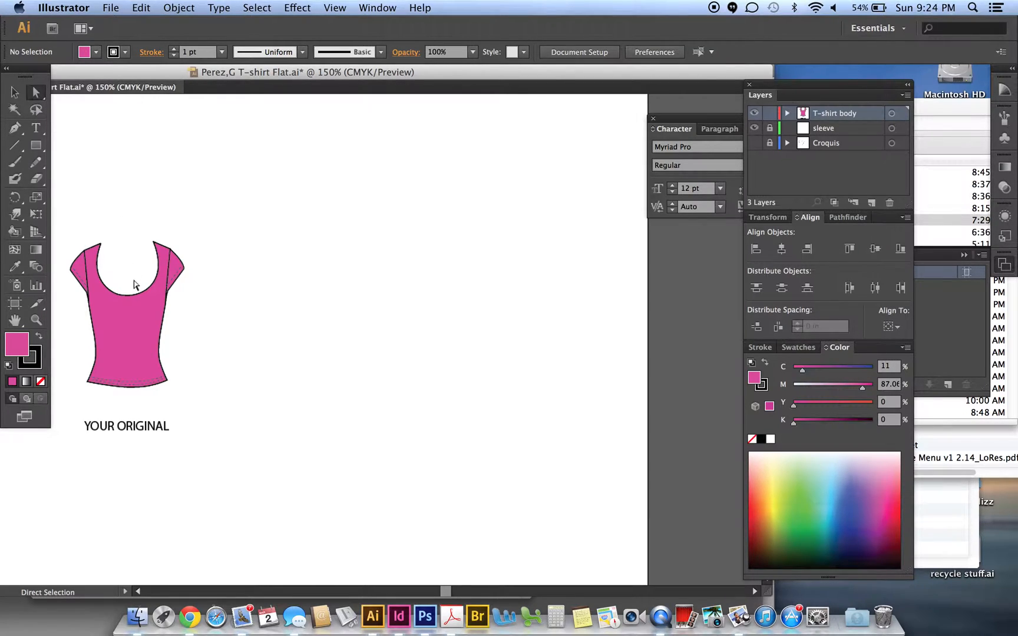
mouse_move(105, 264)
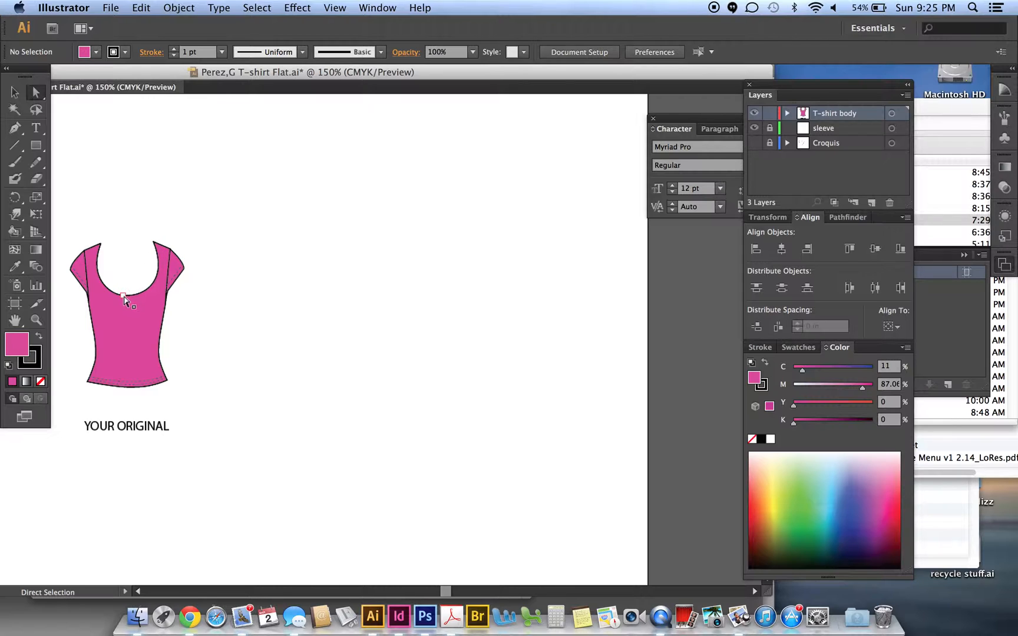
click(127, 299)
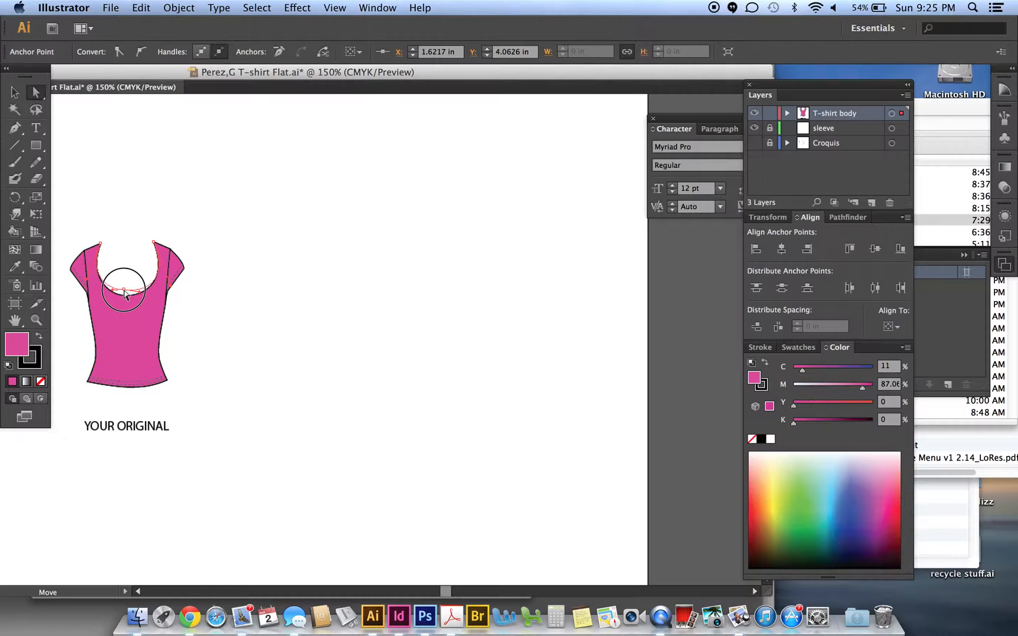
drag(124, 292, 127, 270)
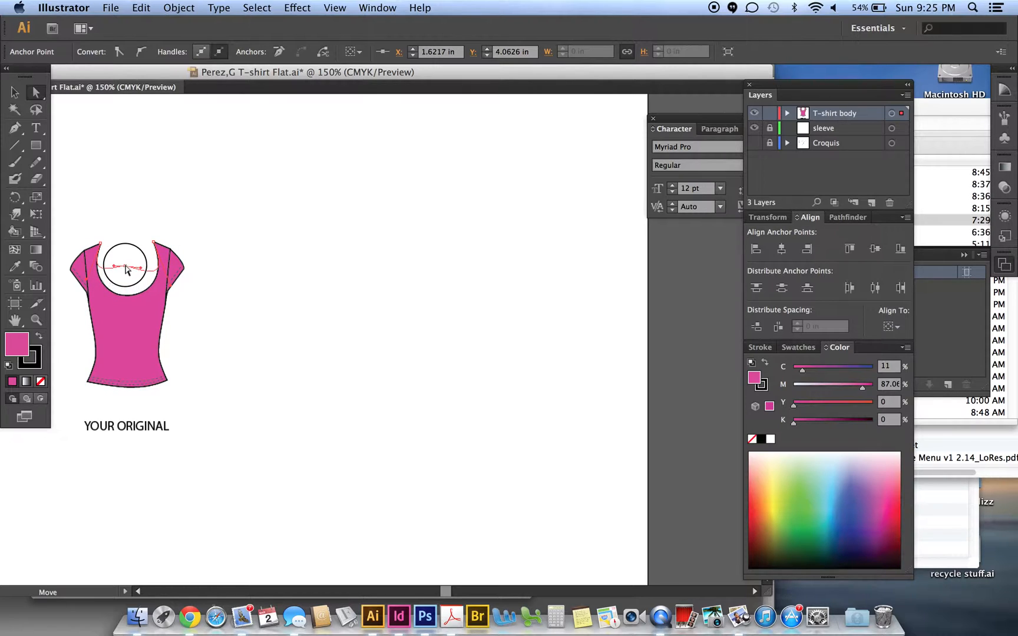
drag(126, 269, 126, 254)
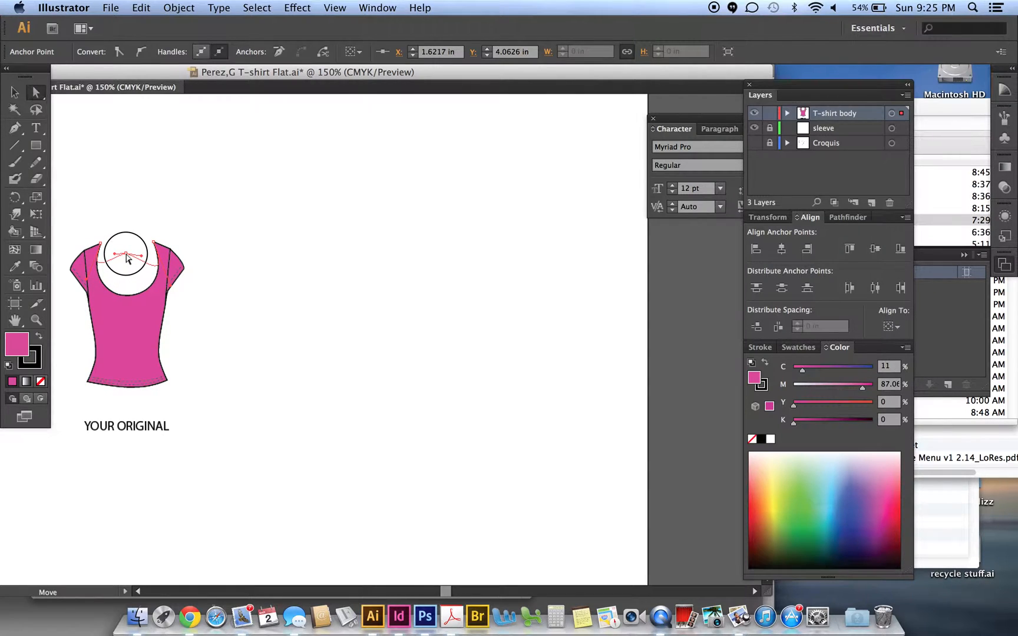
drag(128, 254, 127, 270)
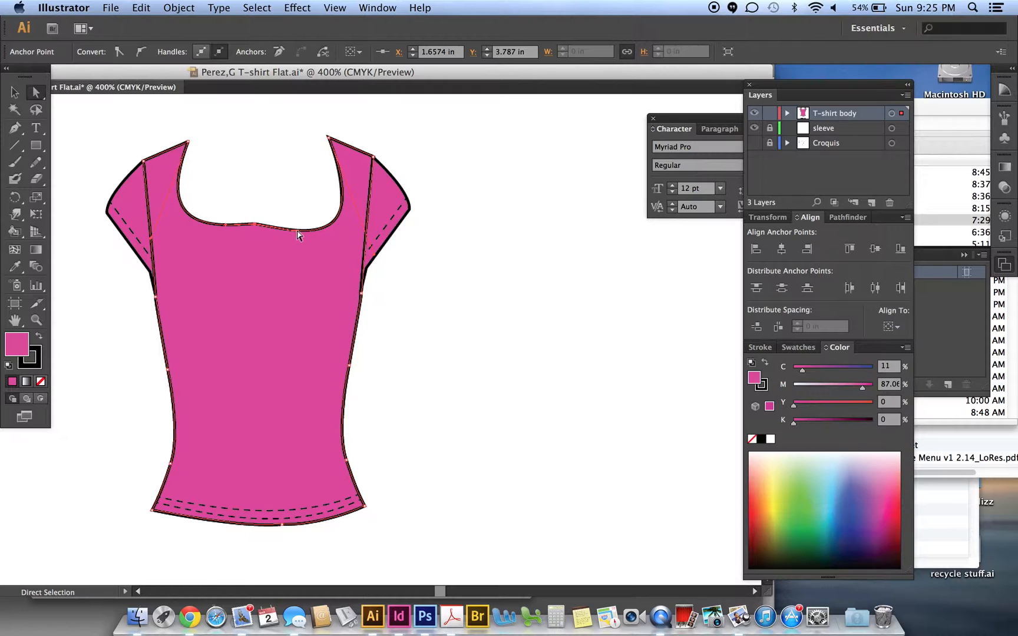
drag(299, 225, 299, 221)
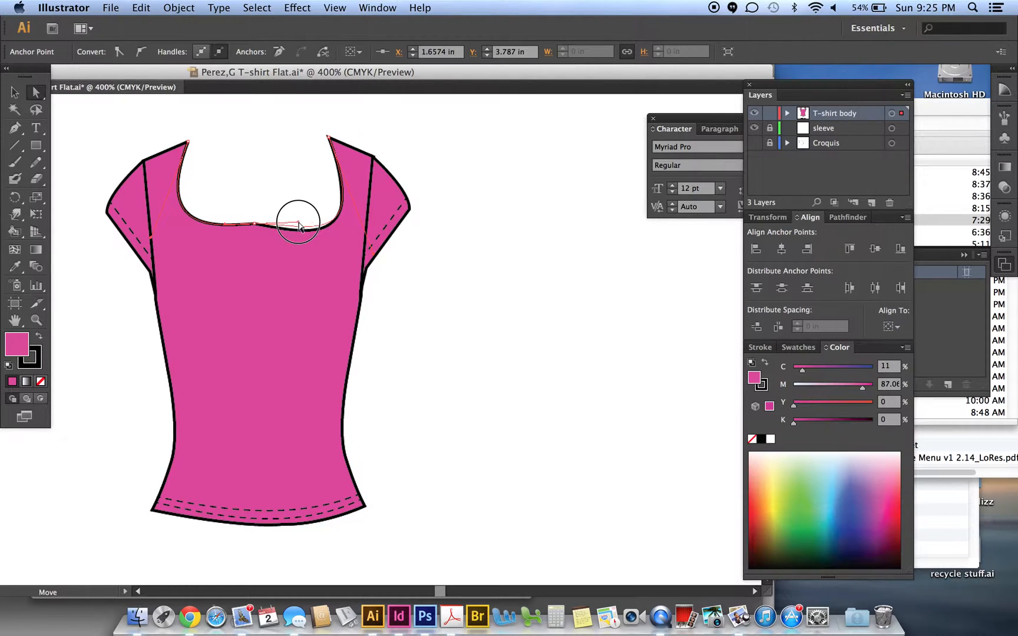
drag(300, 224, 292, 208)
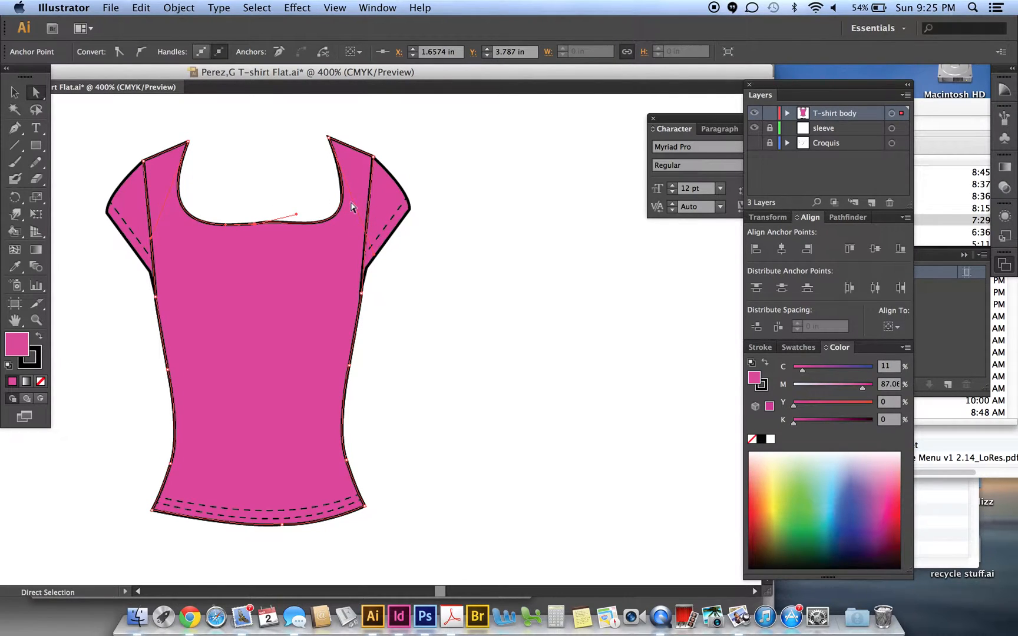
mouse_move(377, 260)
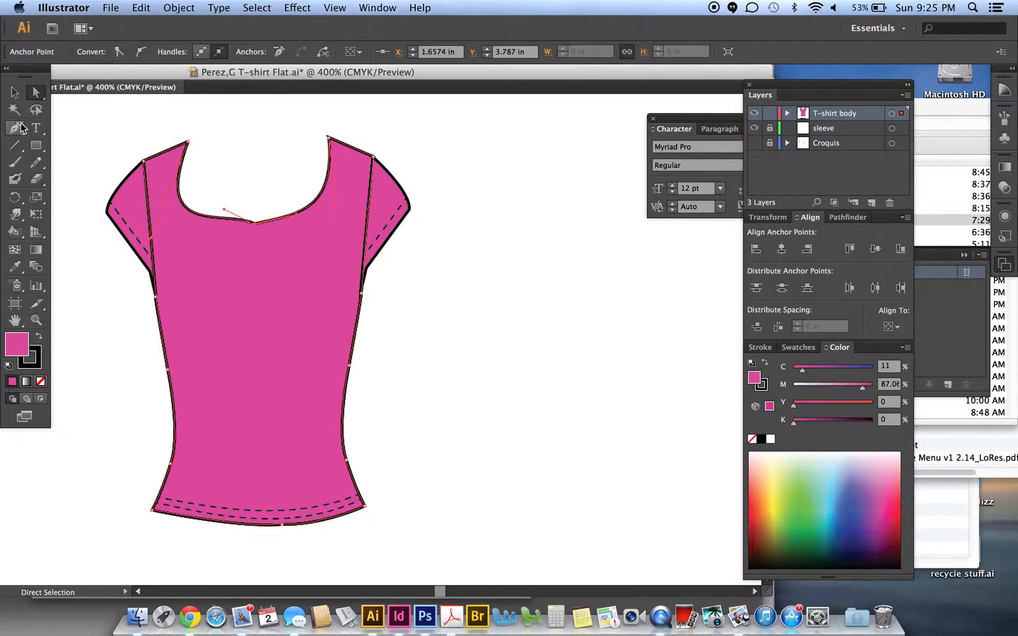
Convert the neckline's centre point to smooth with Convert Anchor Point, dismissing the warning.
click(17, 127)
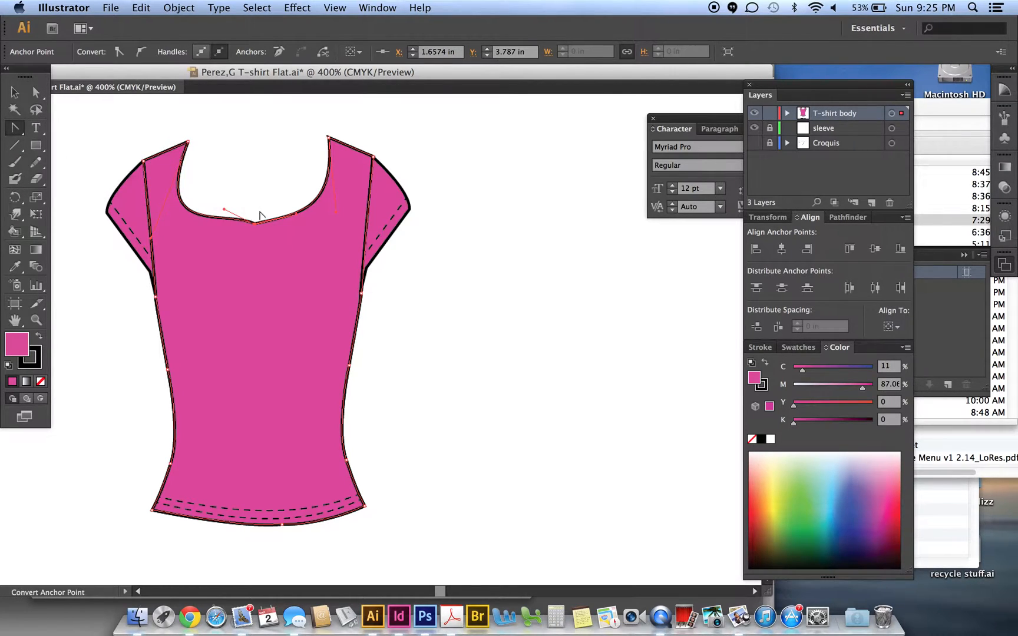
click(273, 224)
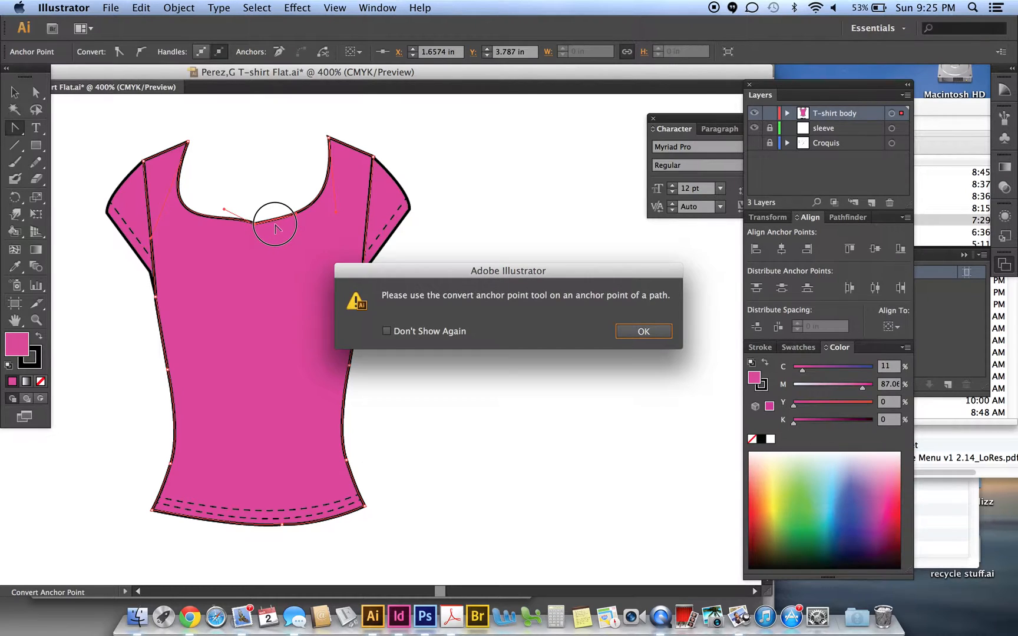
click(643, 331)
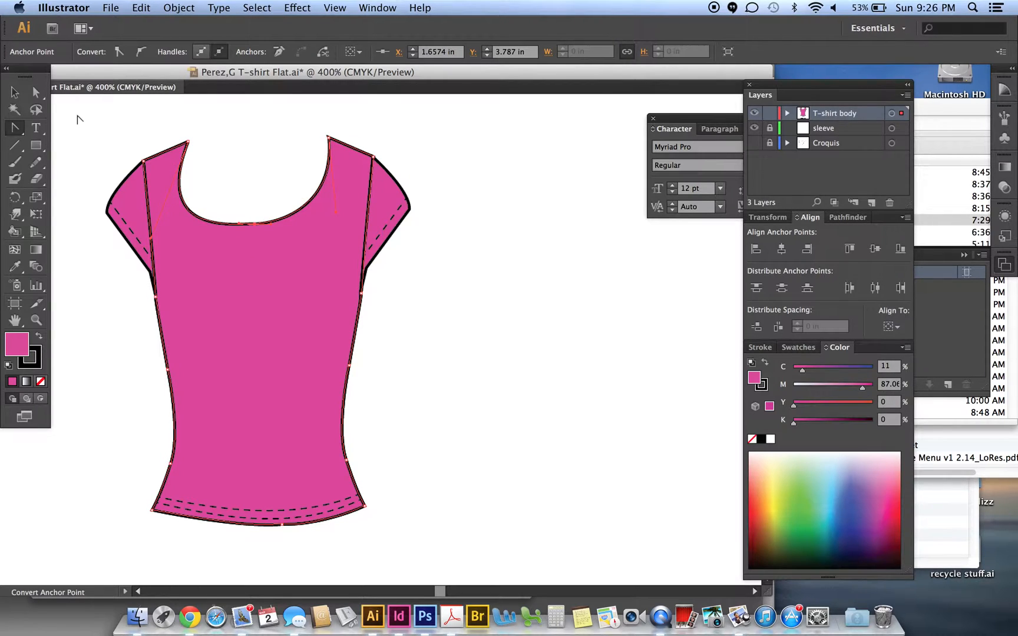
mouse_move(36, 93)
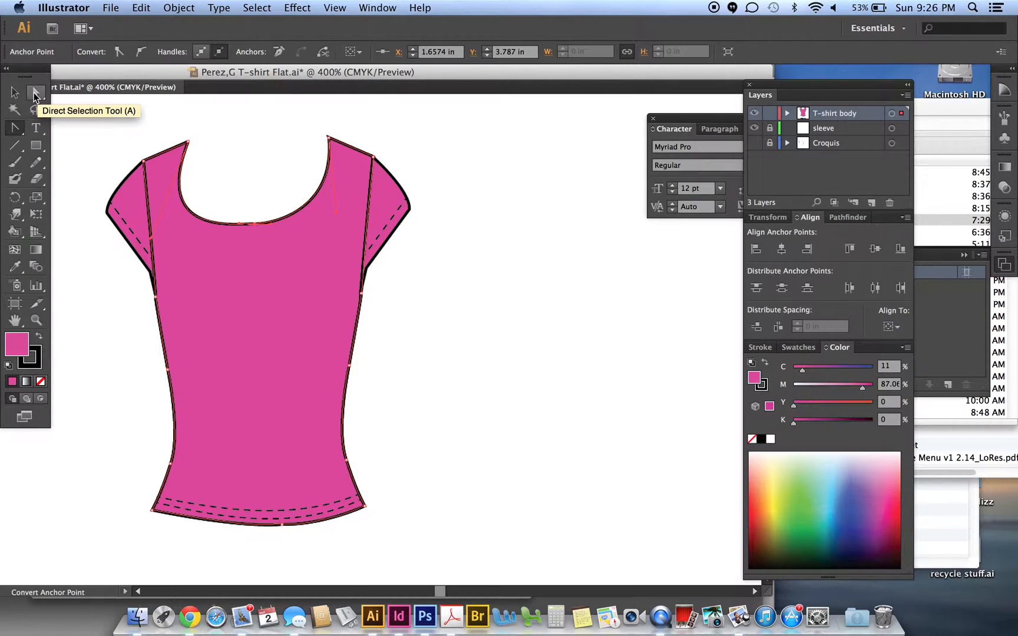
mouse_move(185, 156)
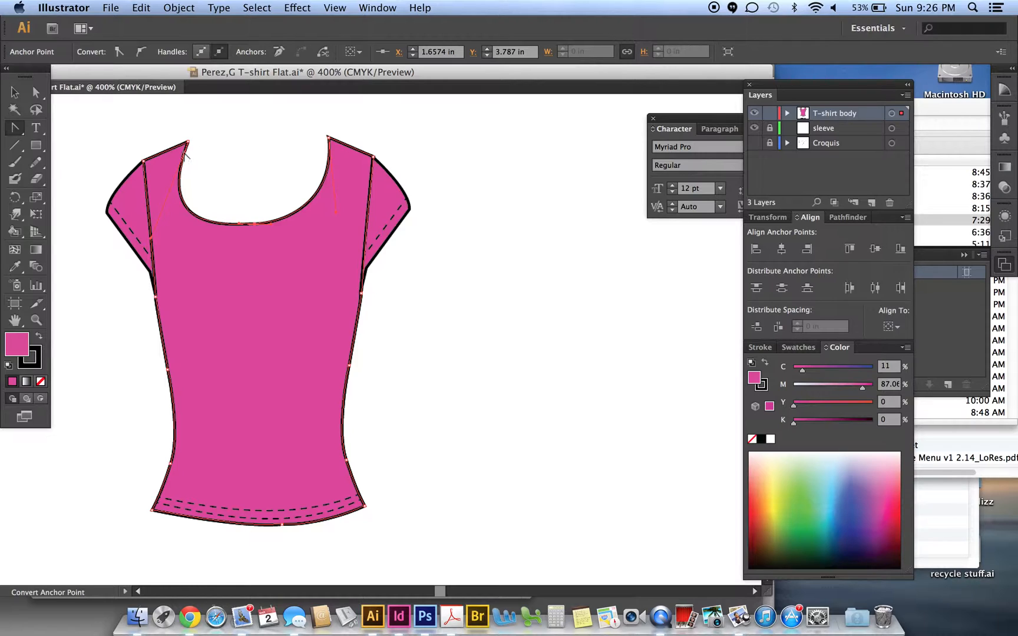
mouse_move(154, 245)
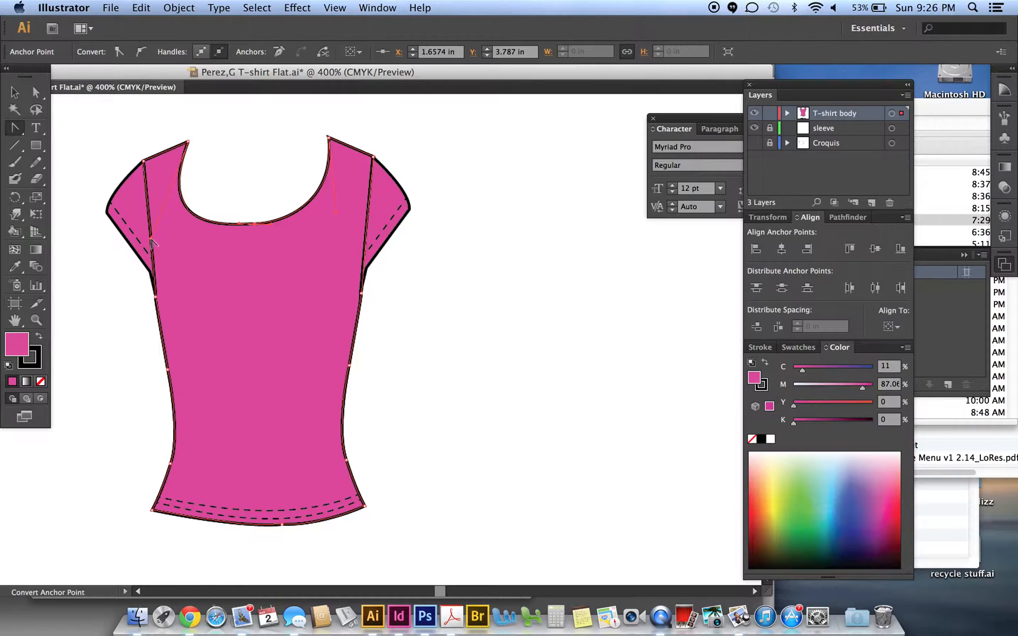
mouse_move(60, 122)
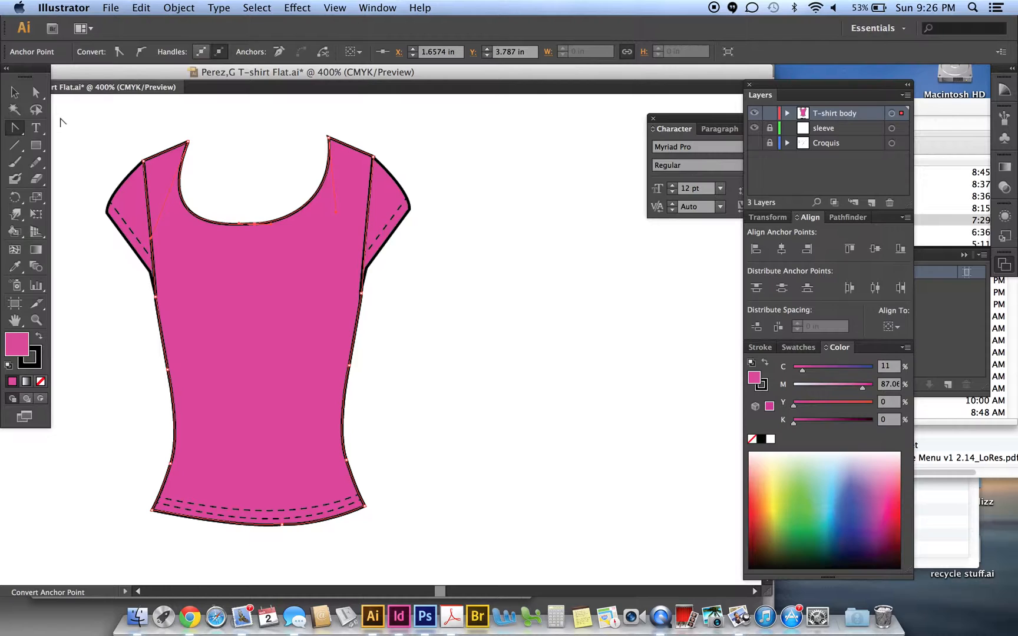
click(35, 94)
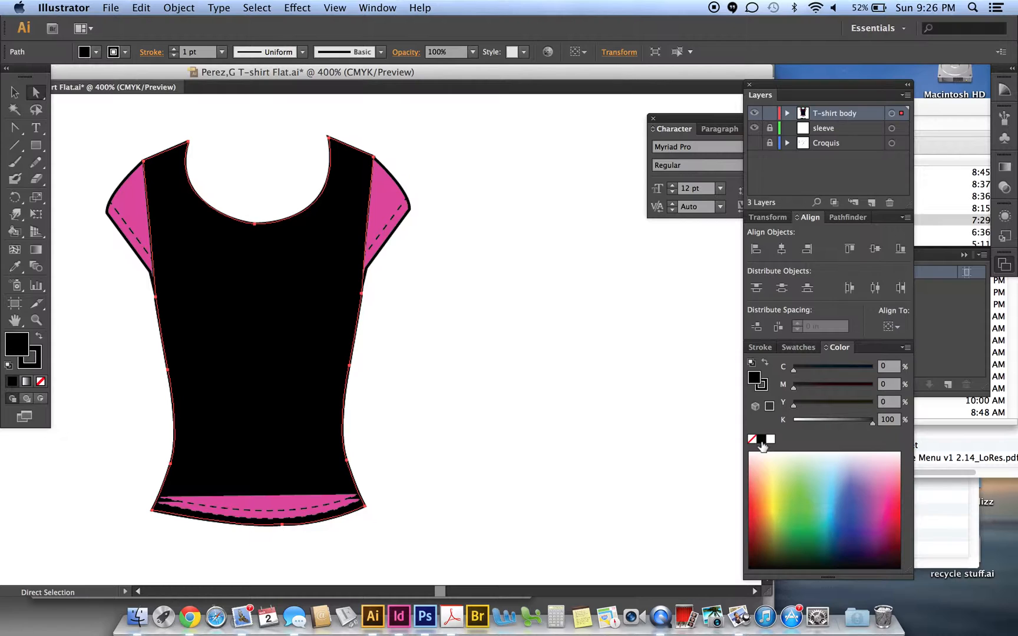
Lighten the body piece's fill from black to light grey, about K29.
drag(873, 420, 848, 420)
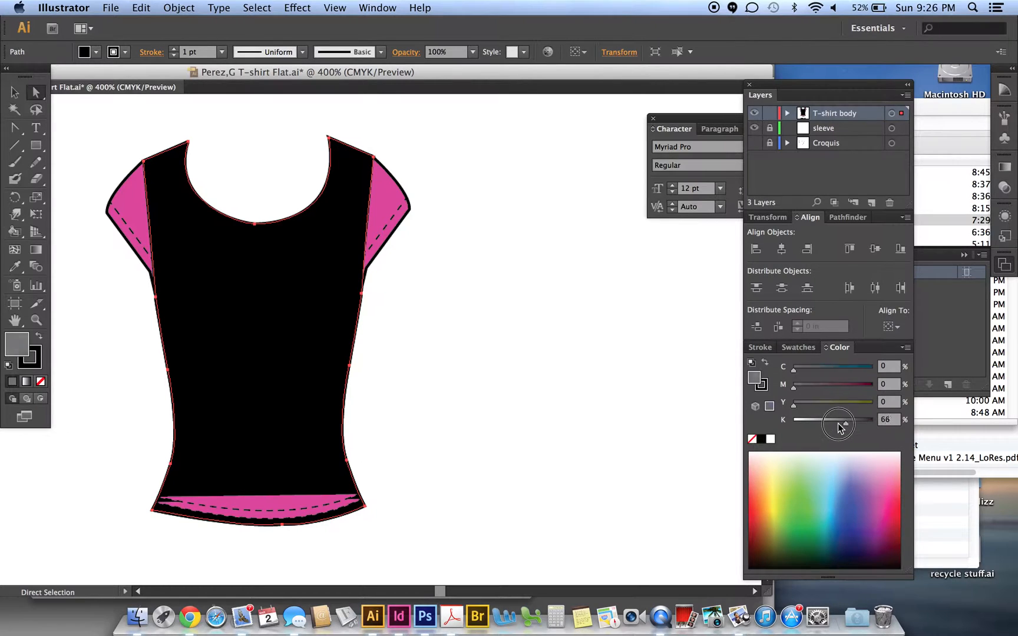
drag(852, 423, 817, 423)
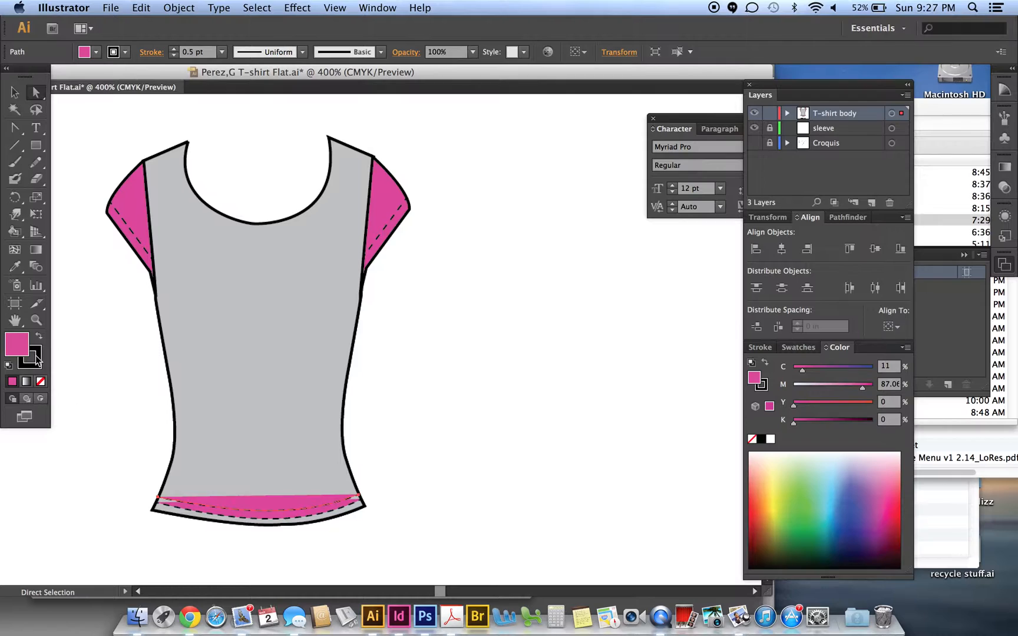
click(40, 381)
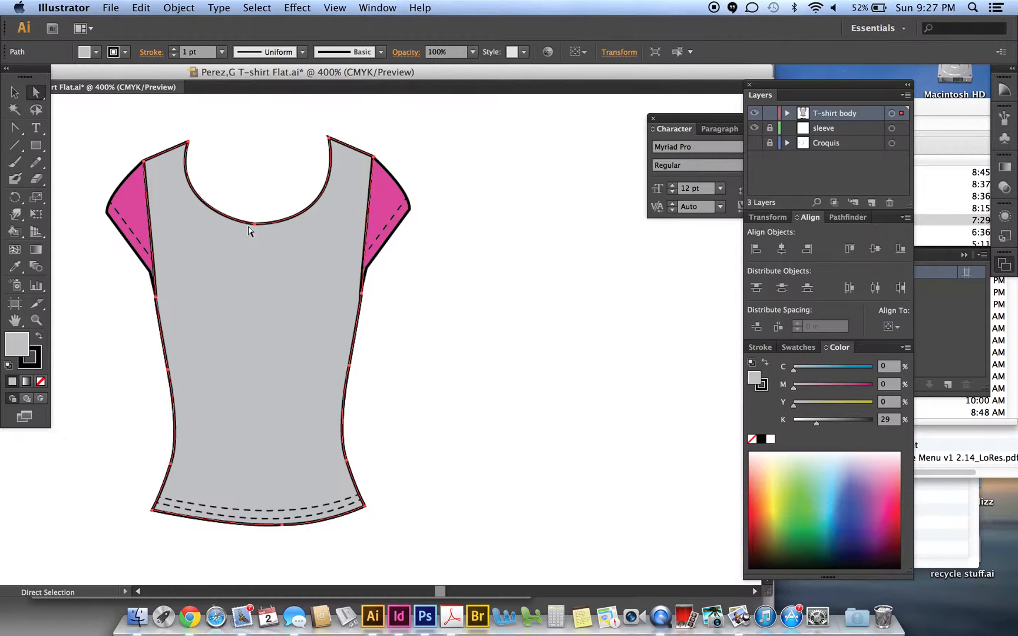
mouse_move(157, 193)
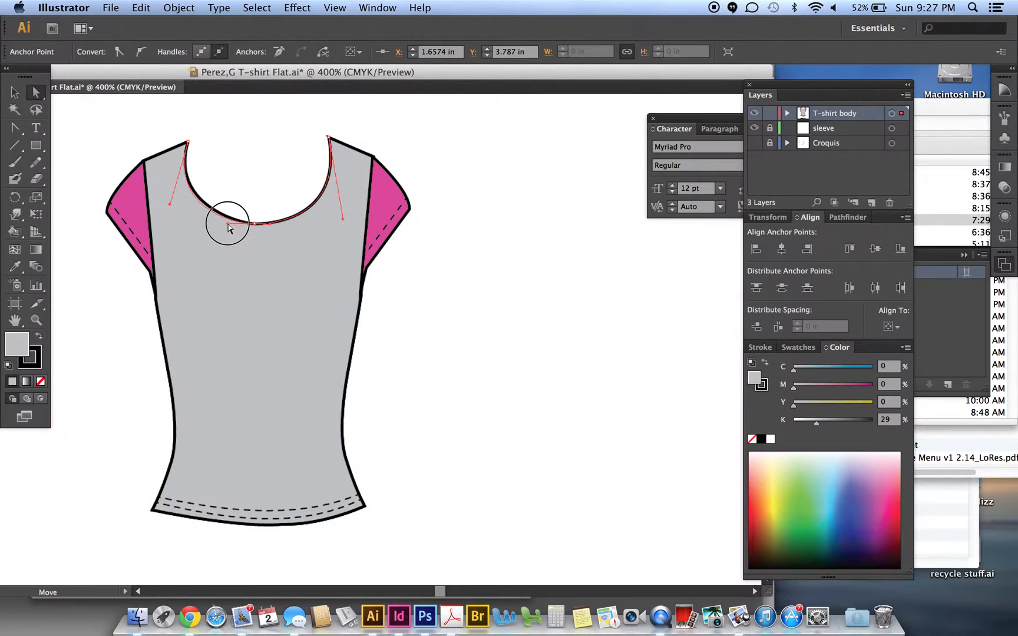
click(78, 126)
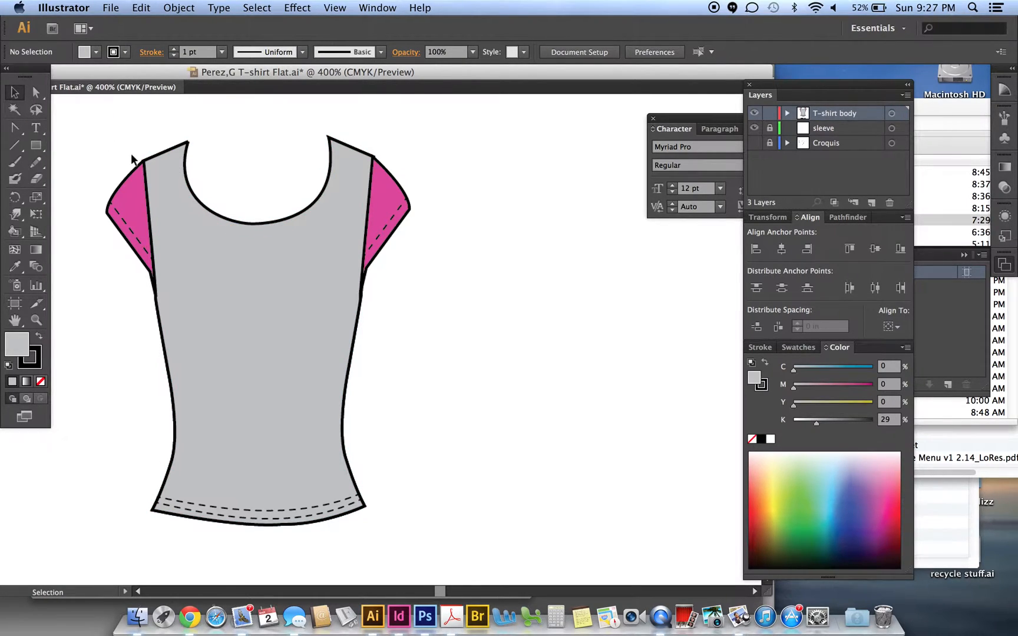
mouse_move(170, 213)
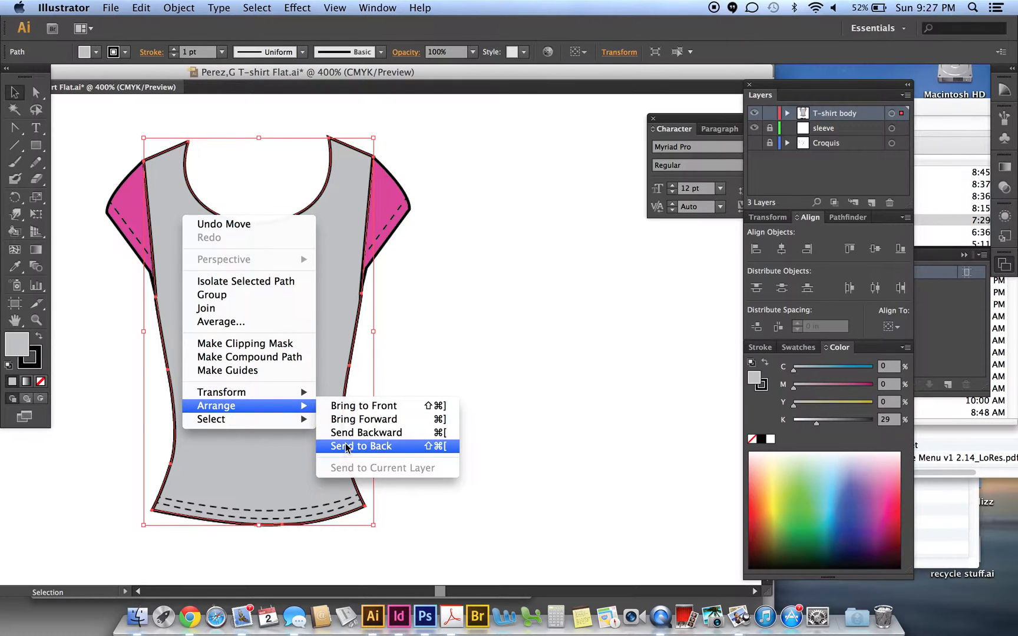
Send the grey body piece behind the pink front so it shows as the back neckline.
click(362, 447)
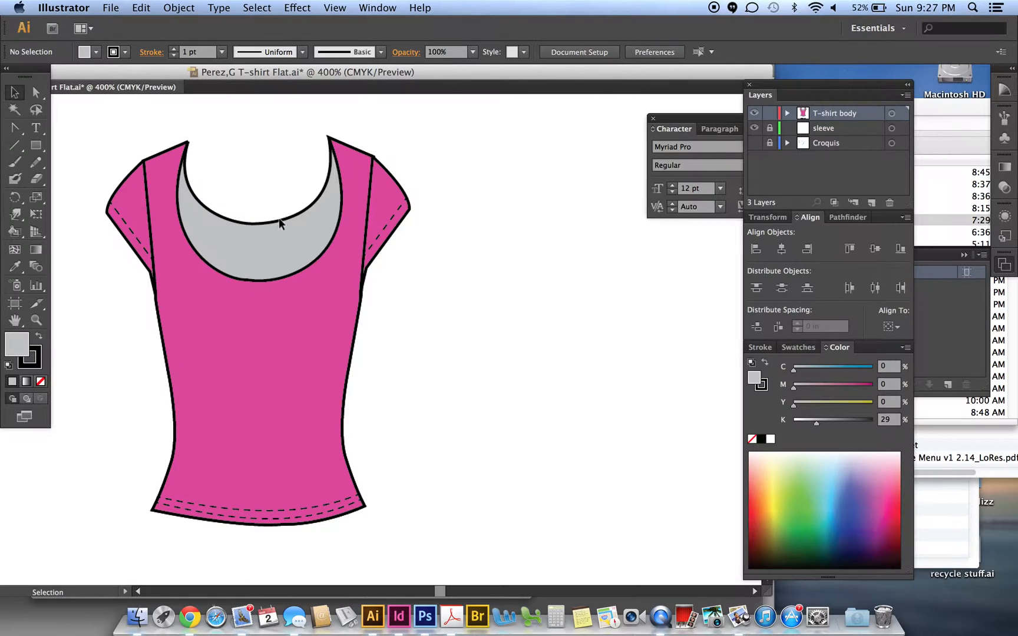
mouse_move(73, 103)
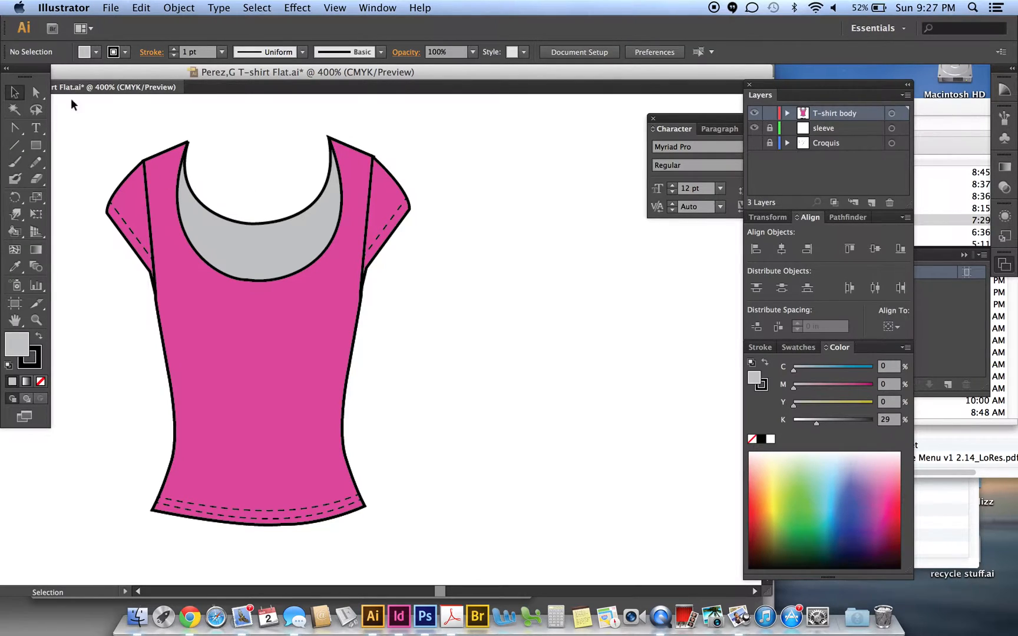
mouse_move(84, 106)
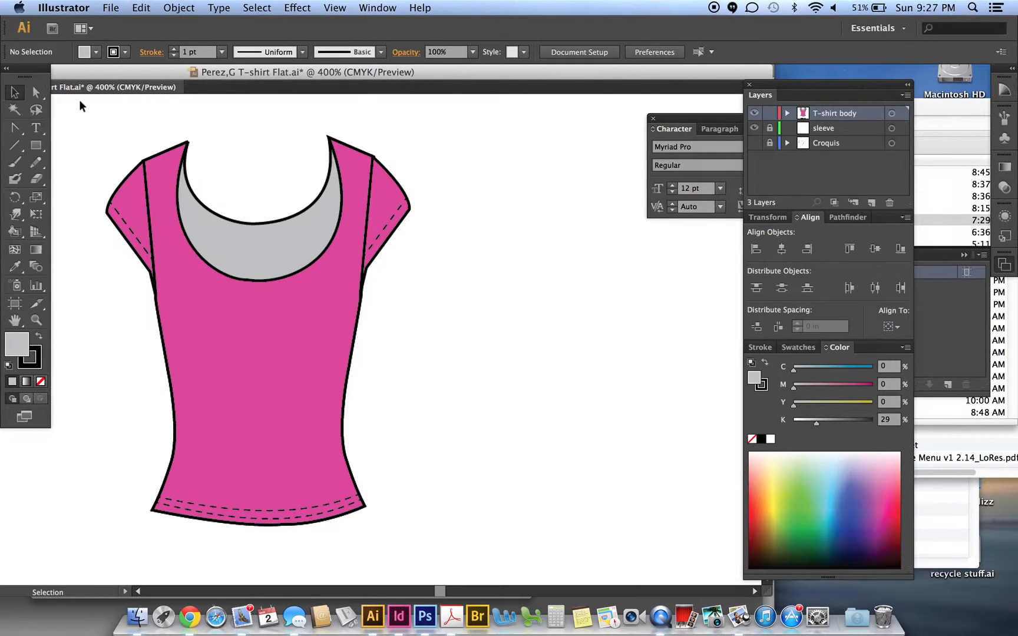
Give the front neckline curve no fill and a 3 pt black stroke.
click(36, 92)
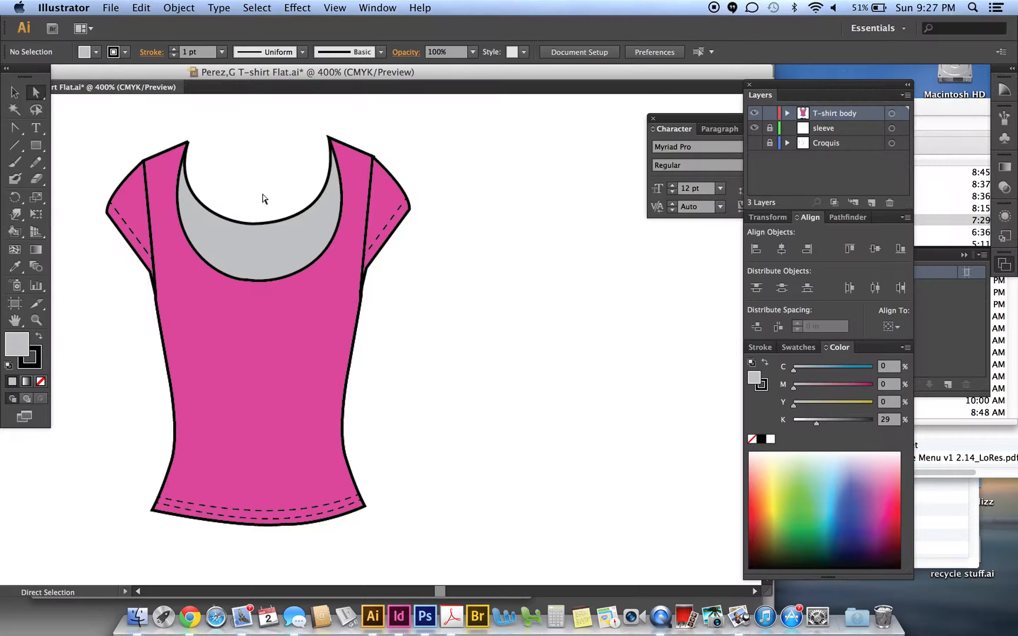
mouse_move(358, 270)
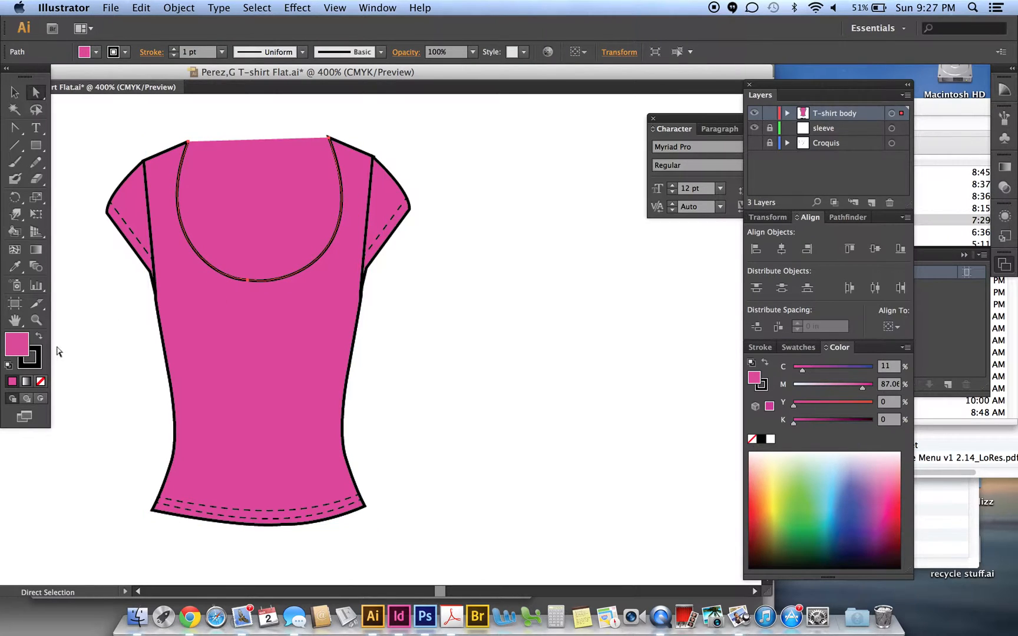
mouse_move(40, 382)
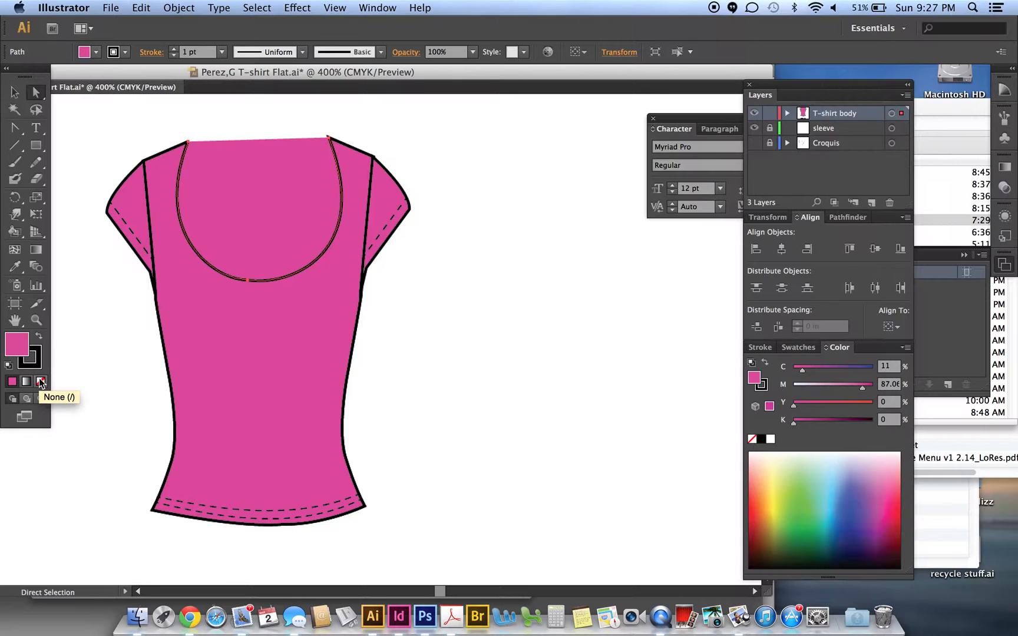
click(41, 382)
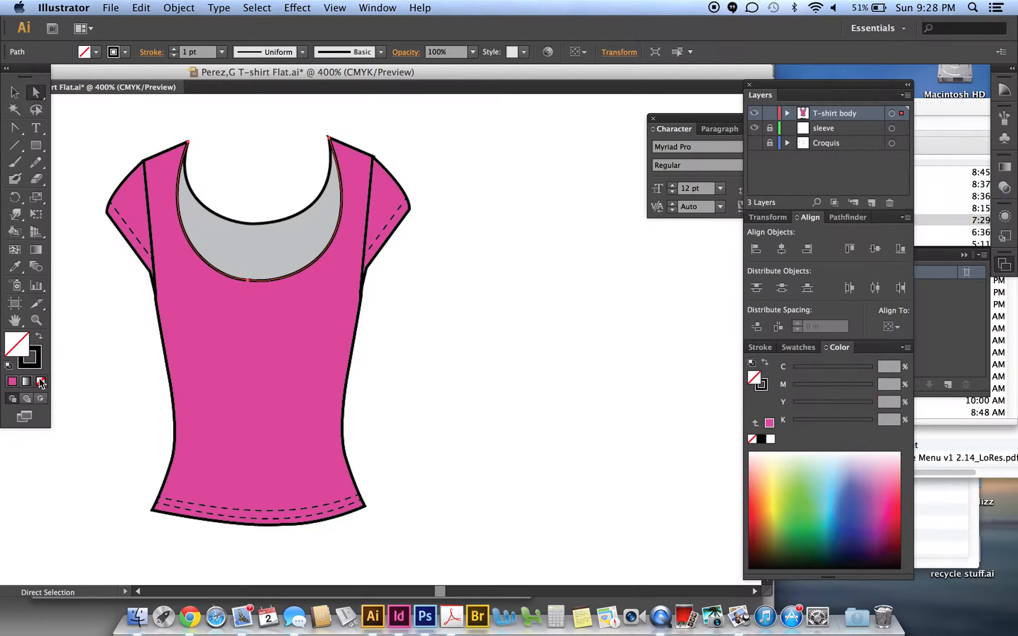
mouse_move(33, 364)
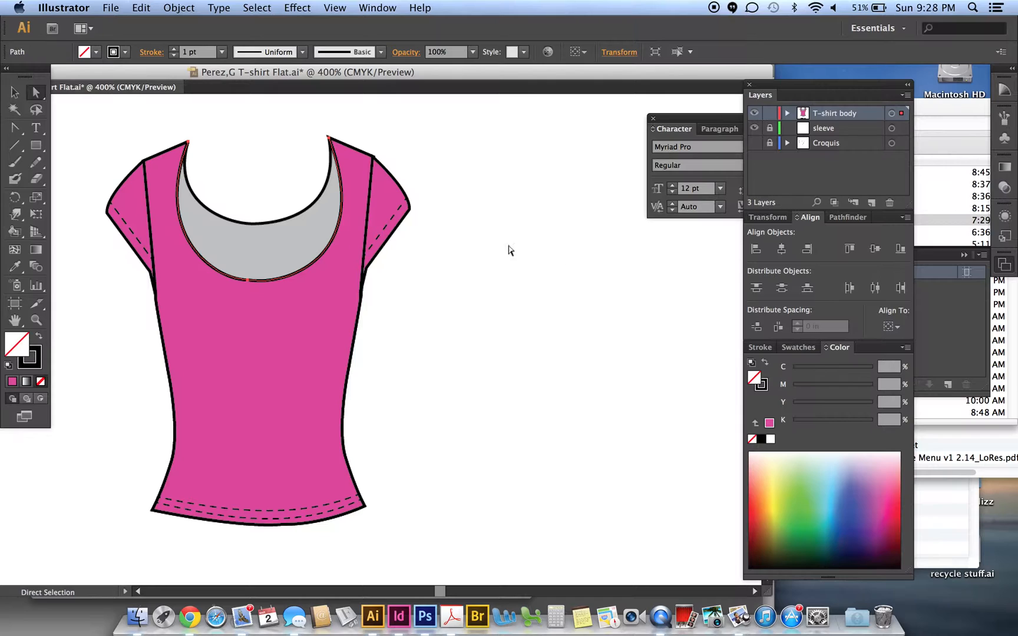
click(760, 346)
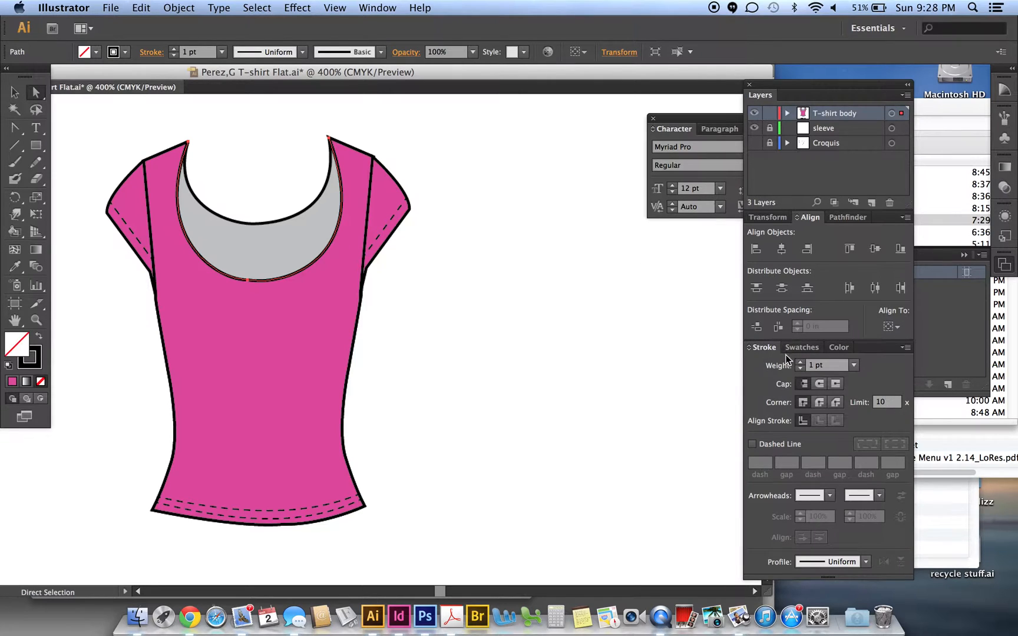
mouse_move(783, 369)
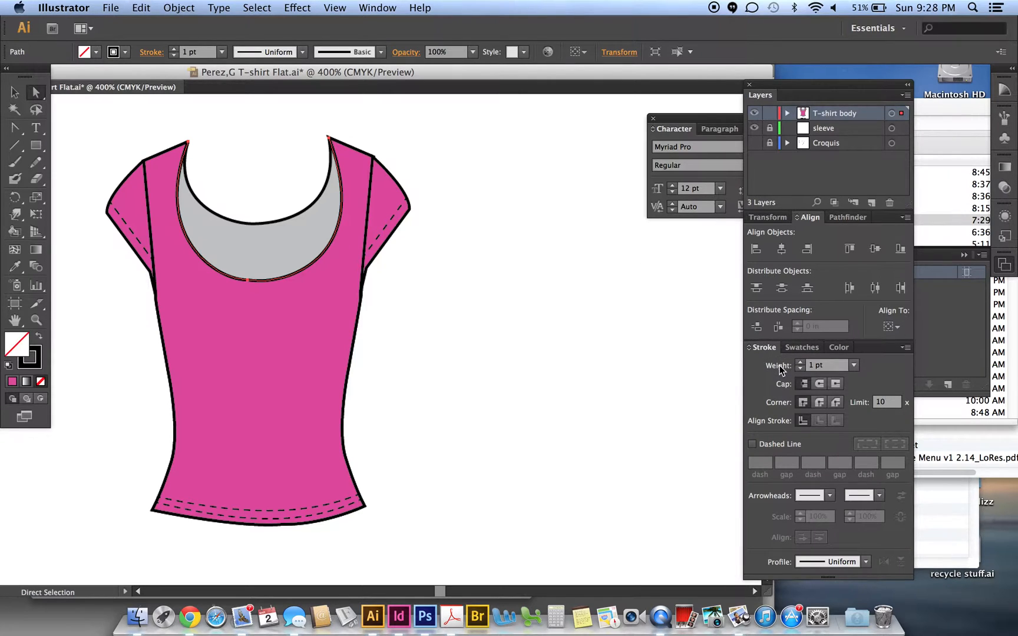
click(800, 361)
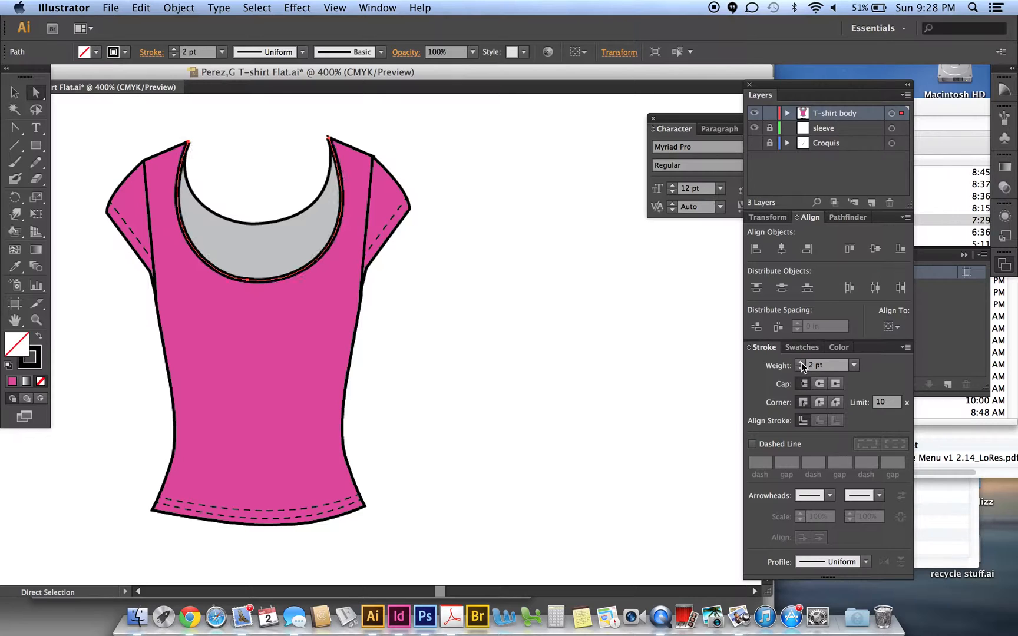
click(800, 362)
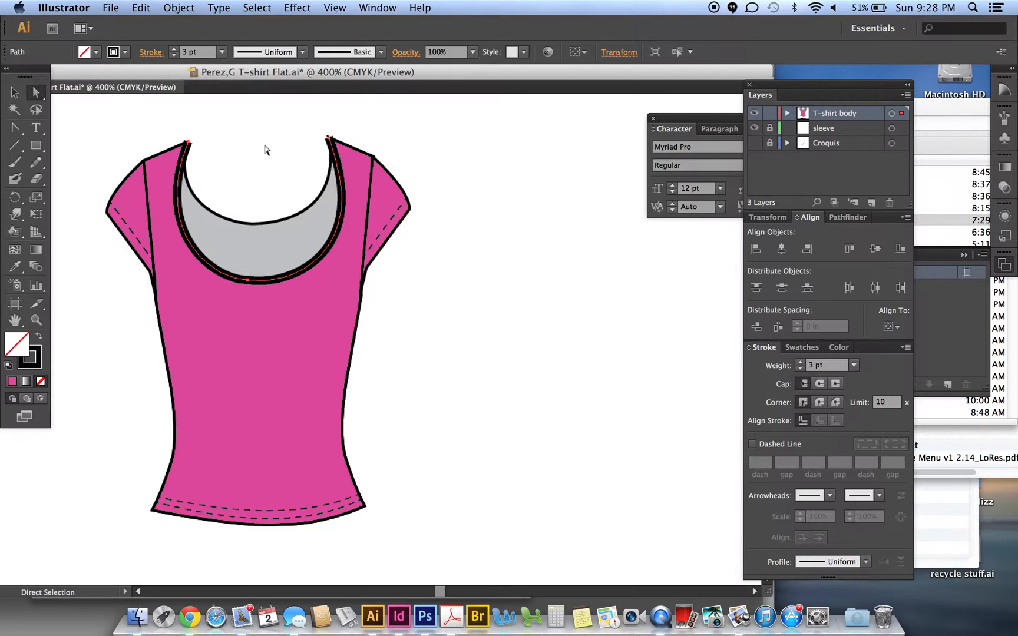
Expand the neckline stroke into a filled shape with Object > Expand.
click(179, 7)
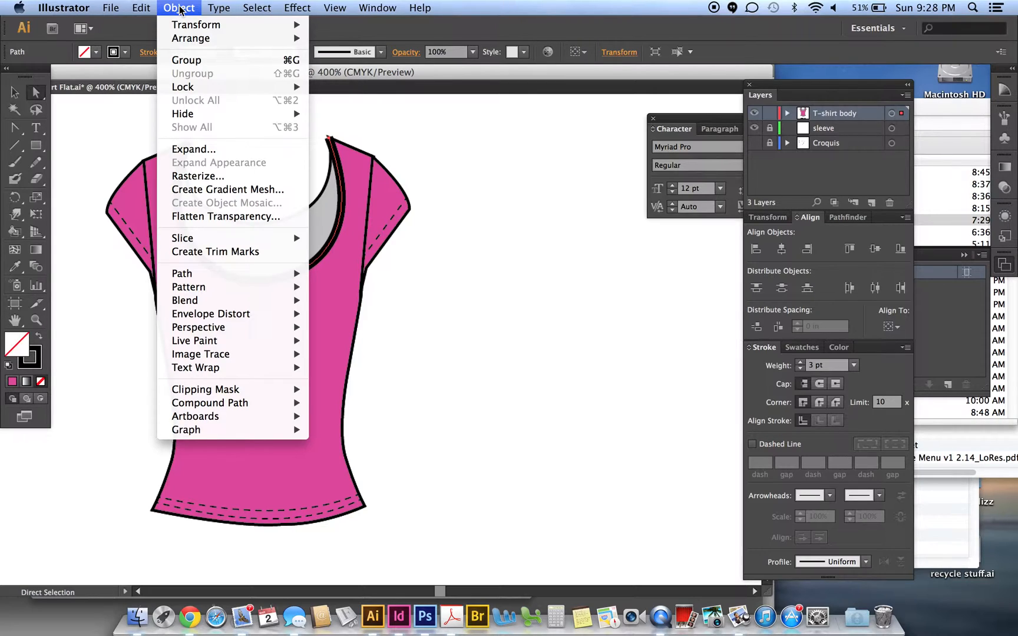
mouse_move(193, 149)
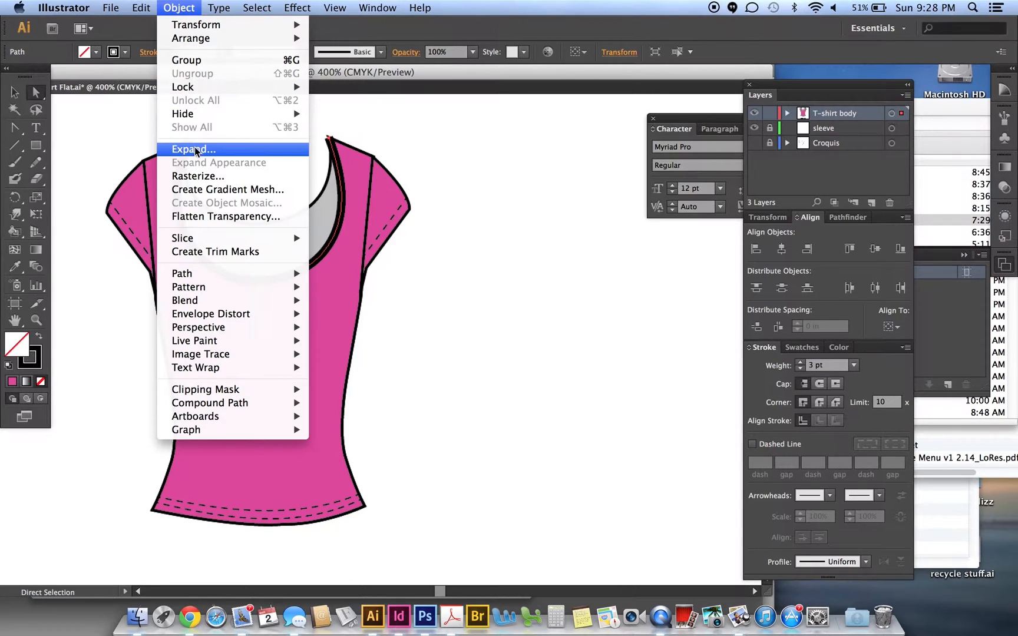
click(193, 149)
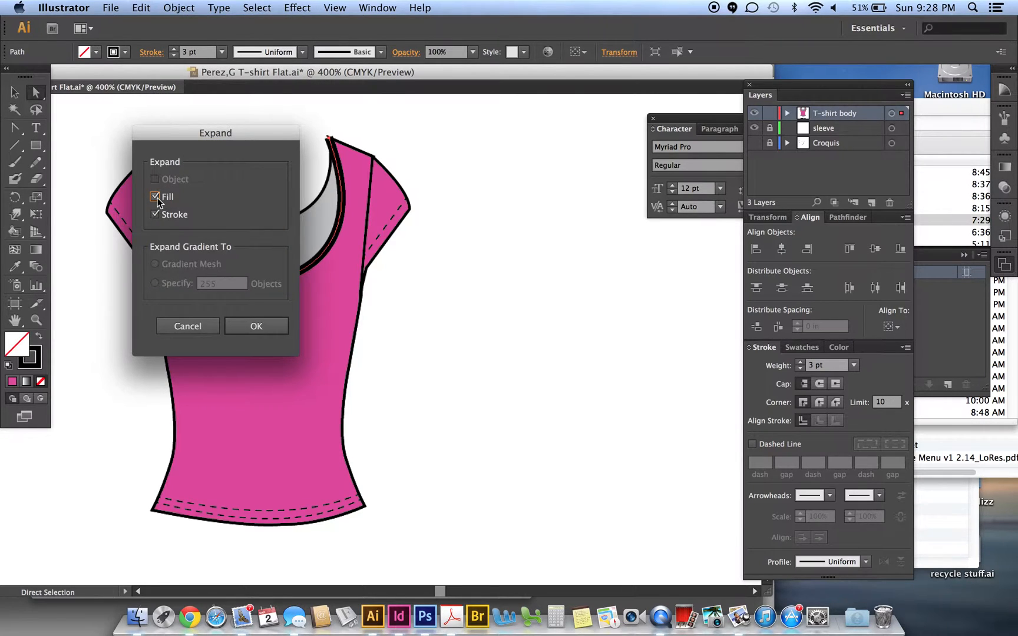
click(256, 326)
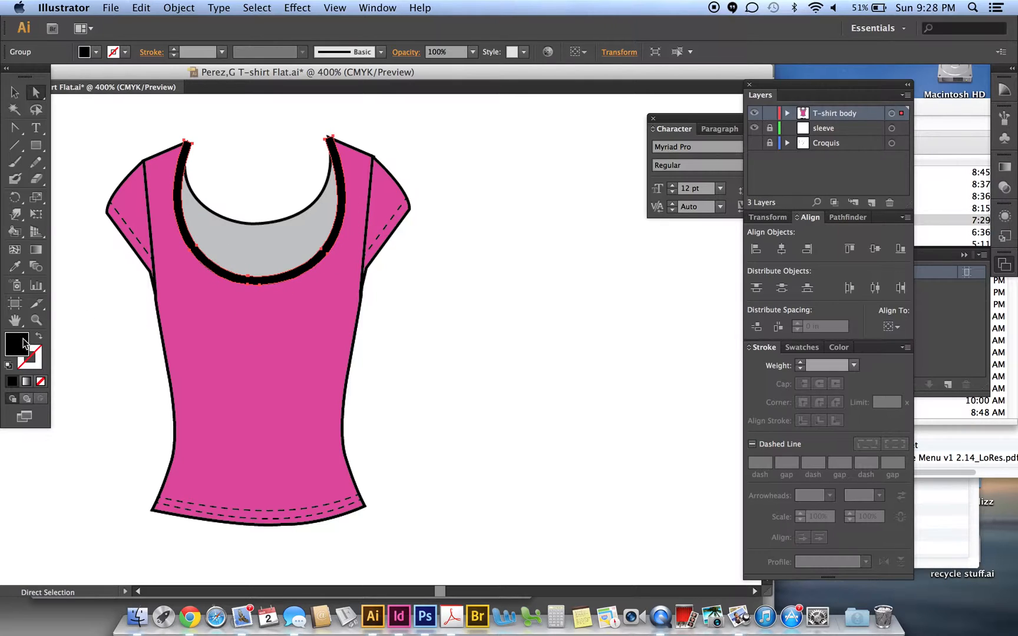
mouse_move(37, 333)
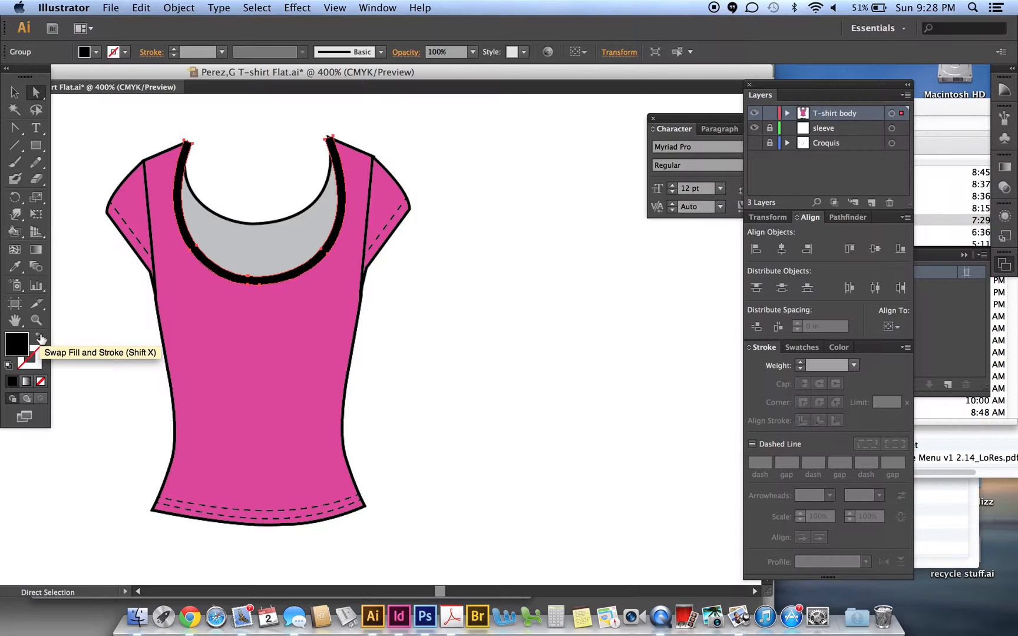
Swap the neckband's fill and stroke so it shows a thin black outline.
click(39, 340)
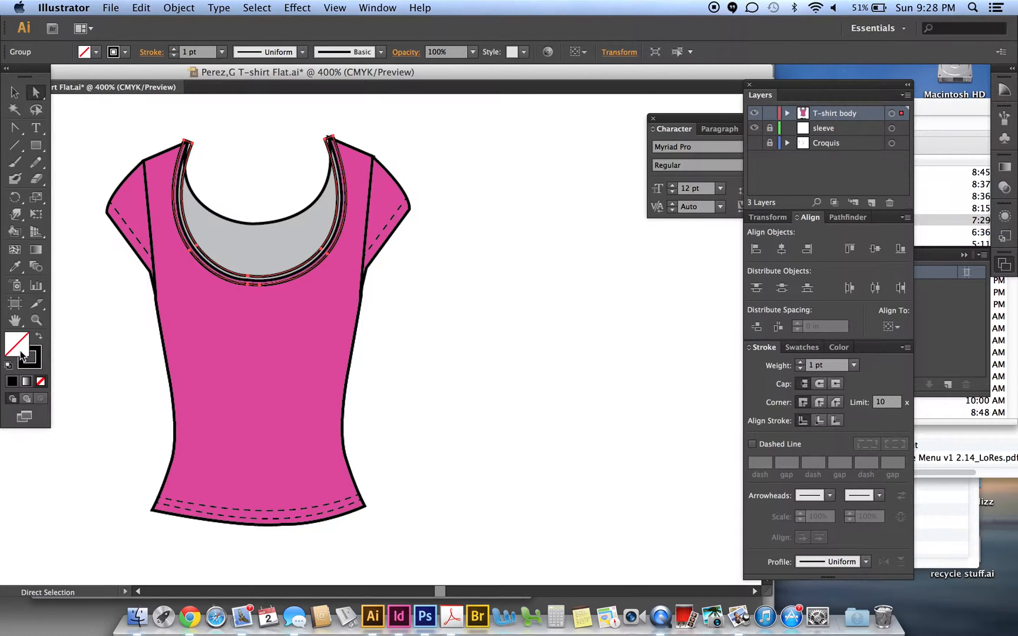
mouse_move(34, 352)
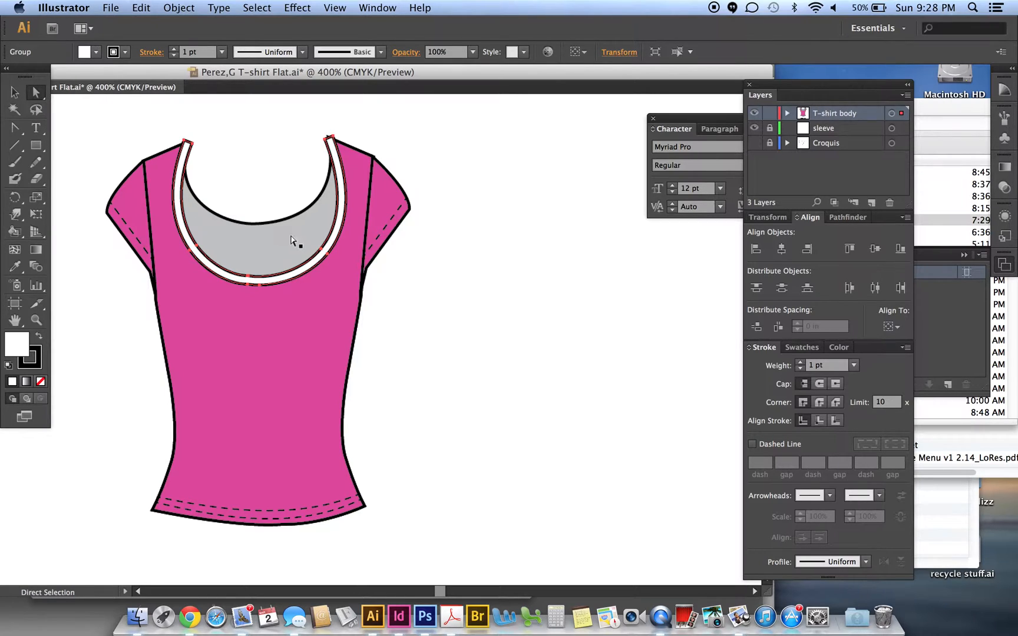
Move the band's left and right top anchor points onto the shoulder line.
click(236, 133)
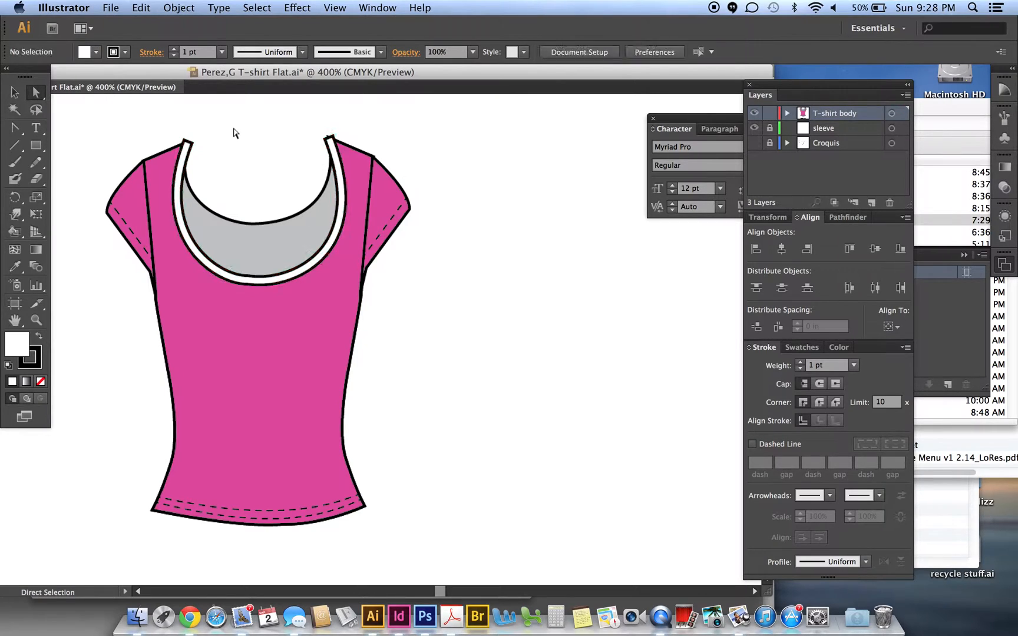
click(184, 141)
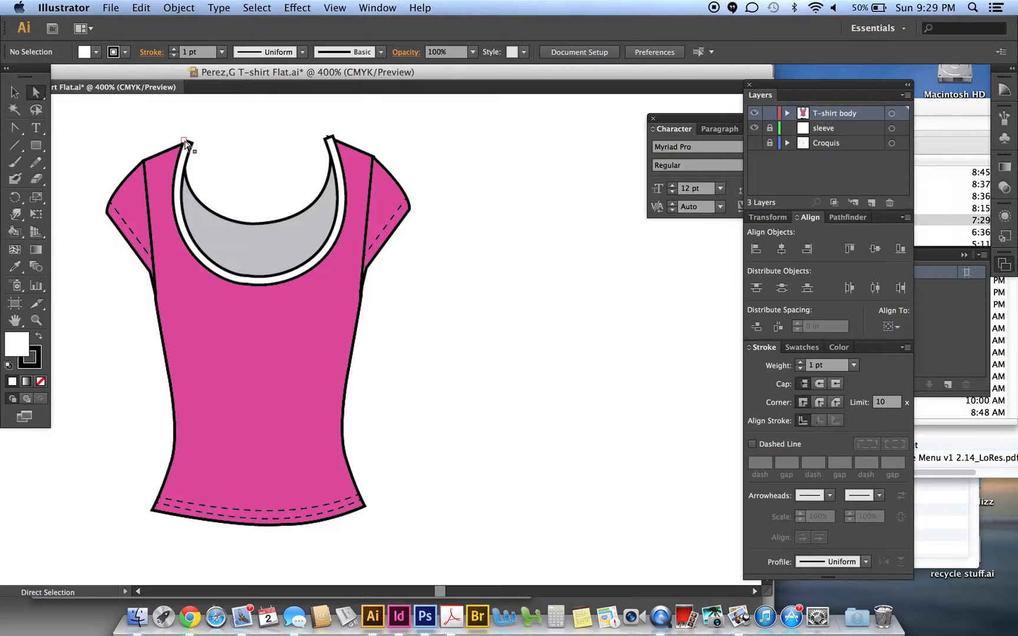
drag(184, 142, 184, 146)
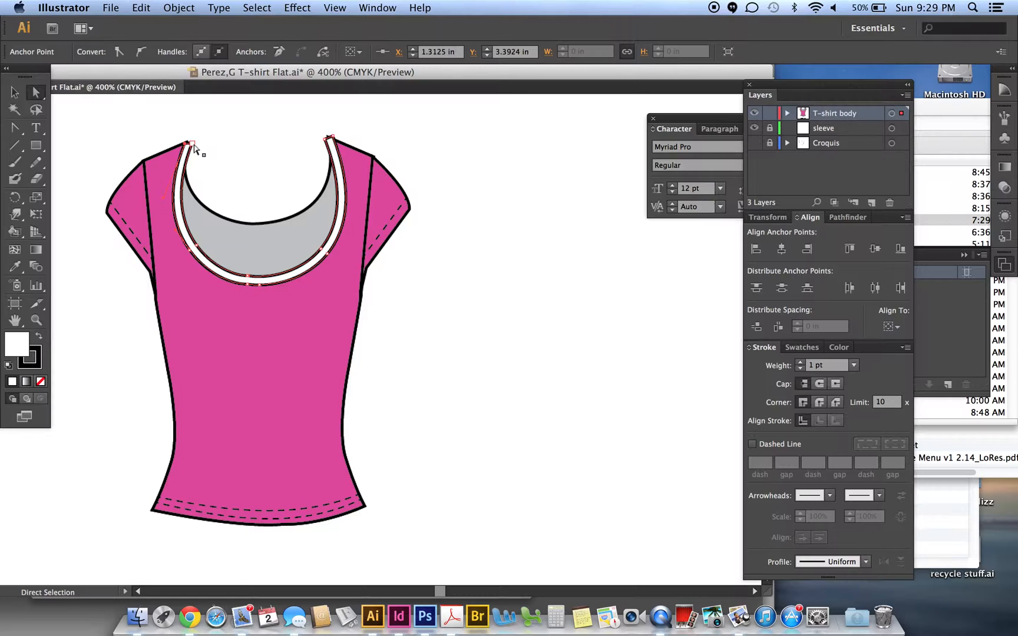
drag(189, 144, 193, 153)
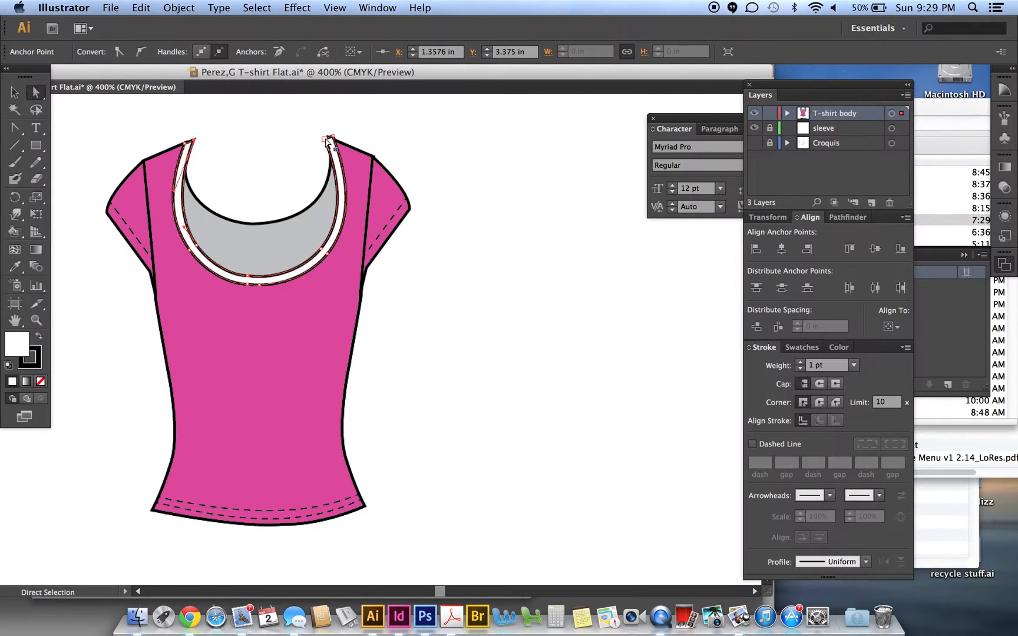
drag(331, 141, 325, 138)
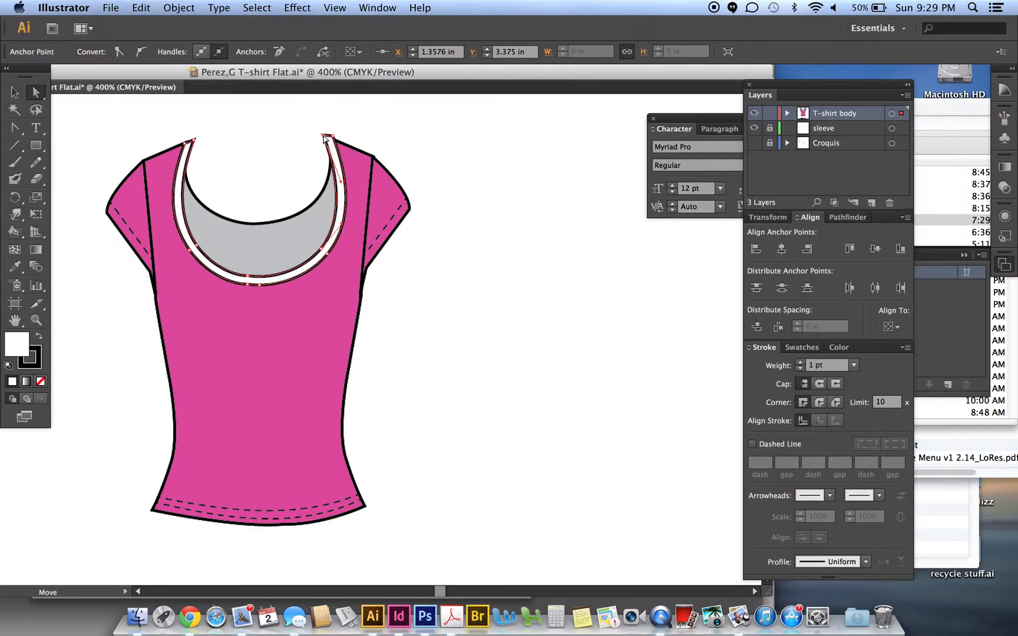
drag(327, 138, 333, 136)
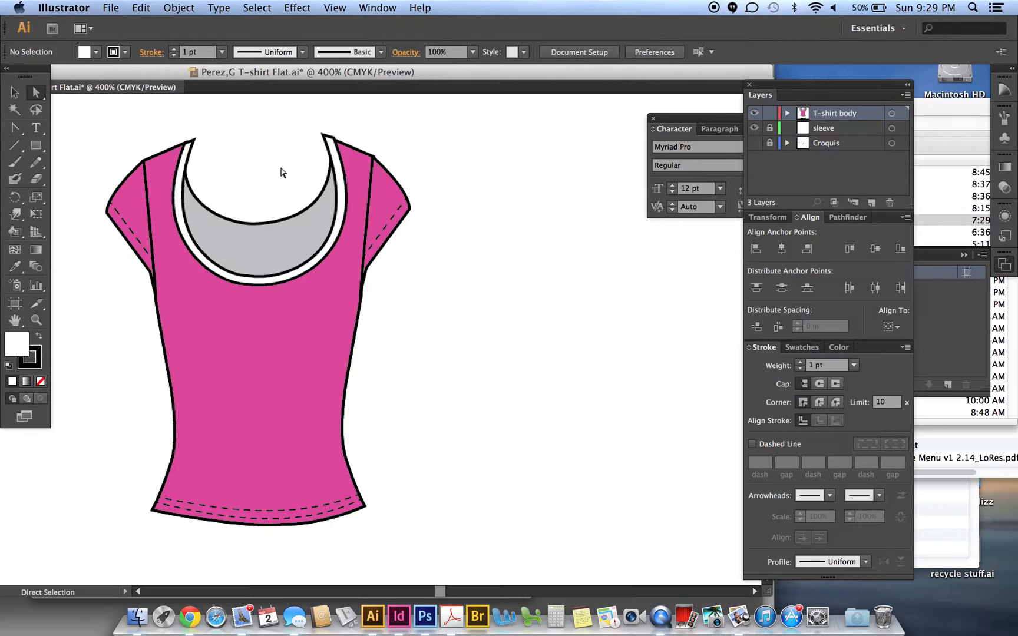
mouse_move(263, 227)
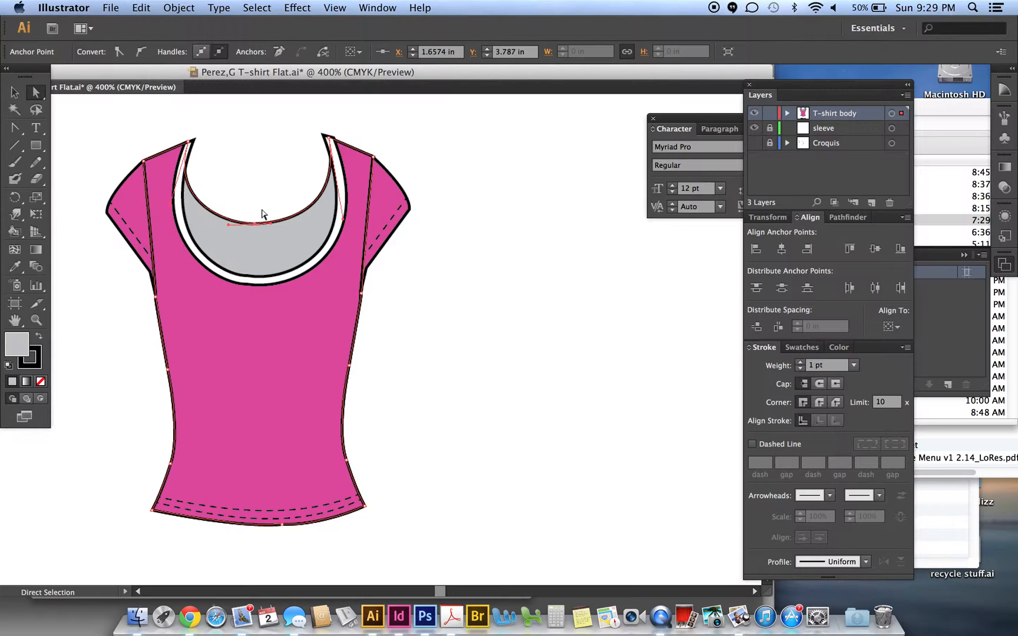
Remove the back neckline curve's fill and thicken its stroke to 3 pt.
click(12, 92)
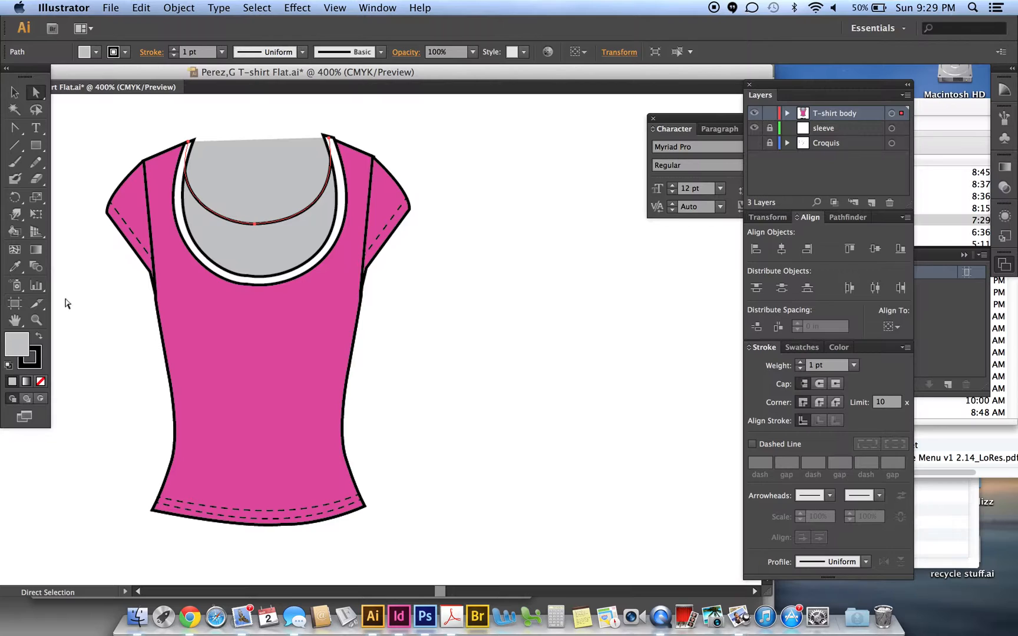
click(39, 382)
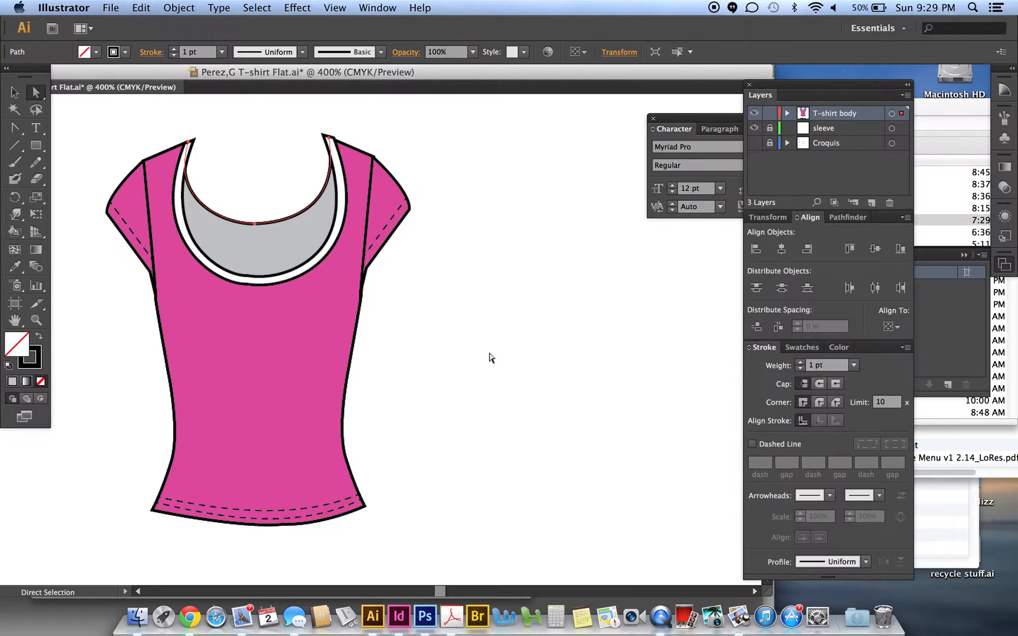
click(801, 361)
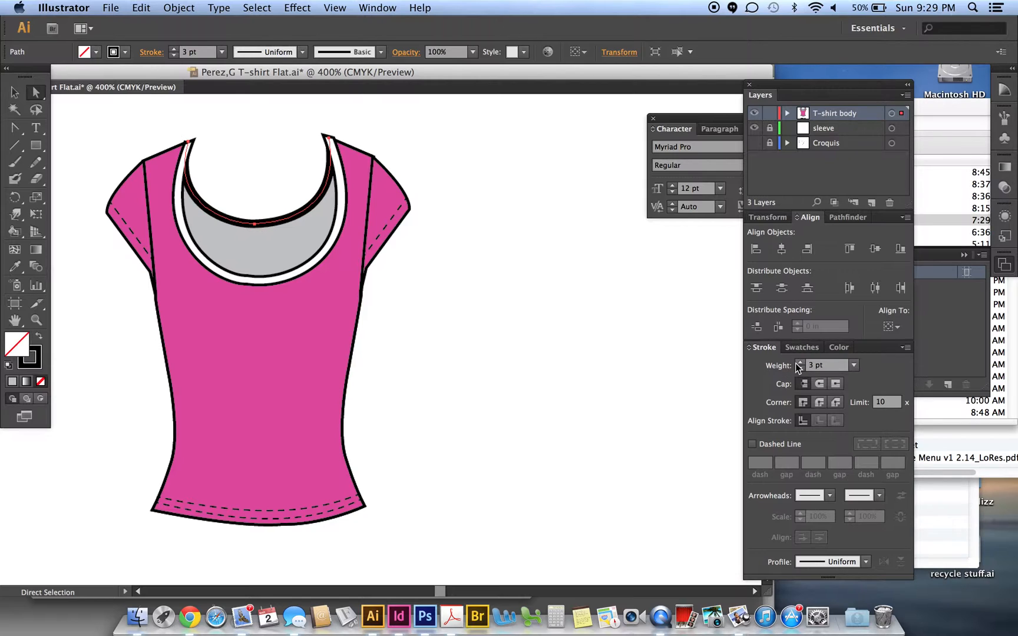
Expand only the stroke into a shape, then apply default white fill and black outline.
click(178, 8)
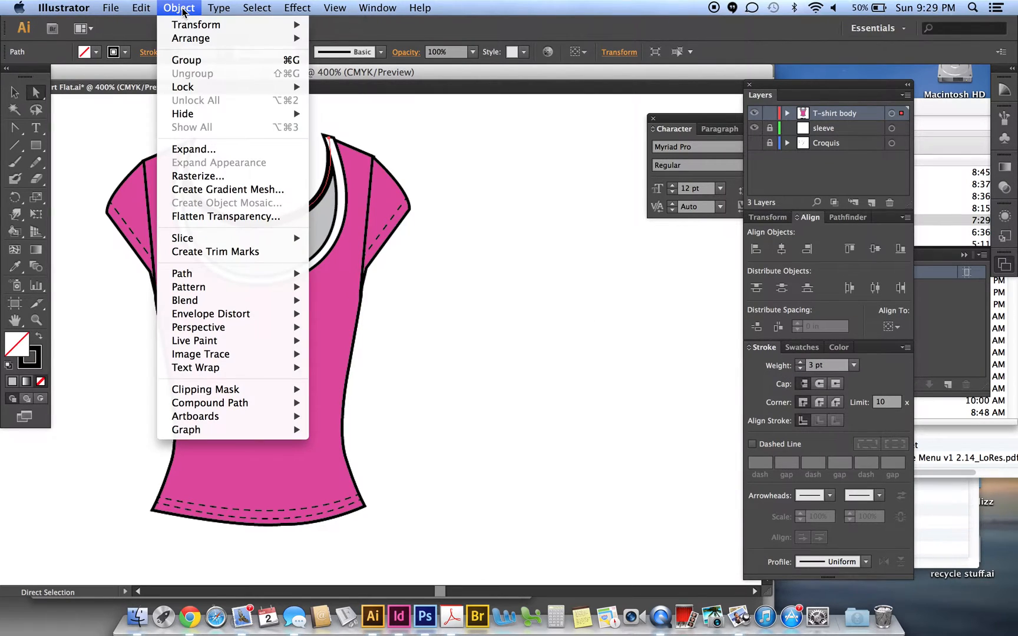
mouse_move(193, 149)
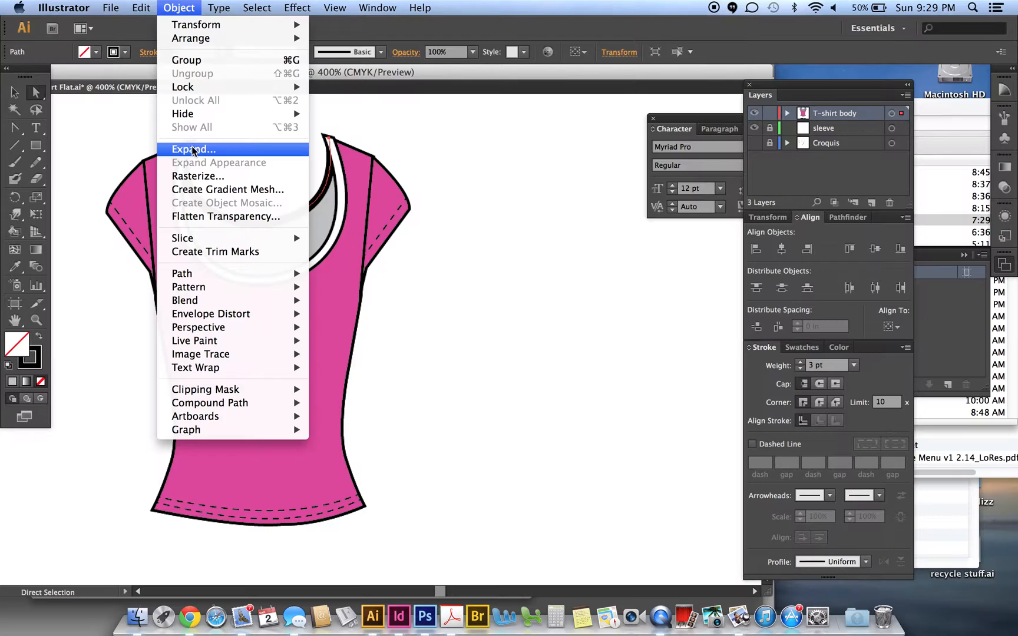
click(192, 148)
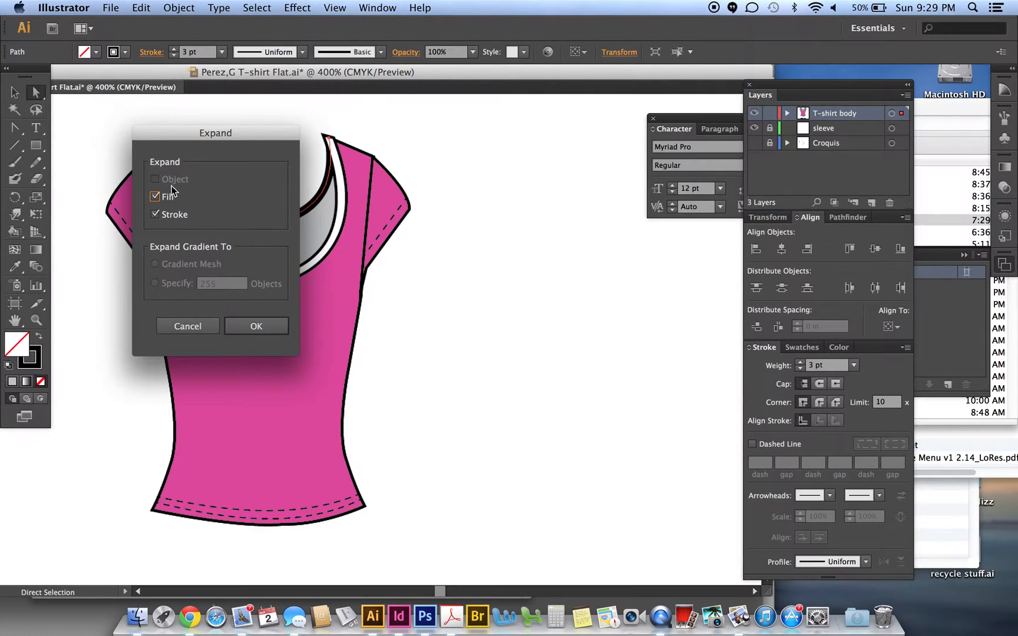
click(155, 197)
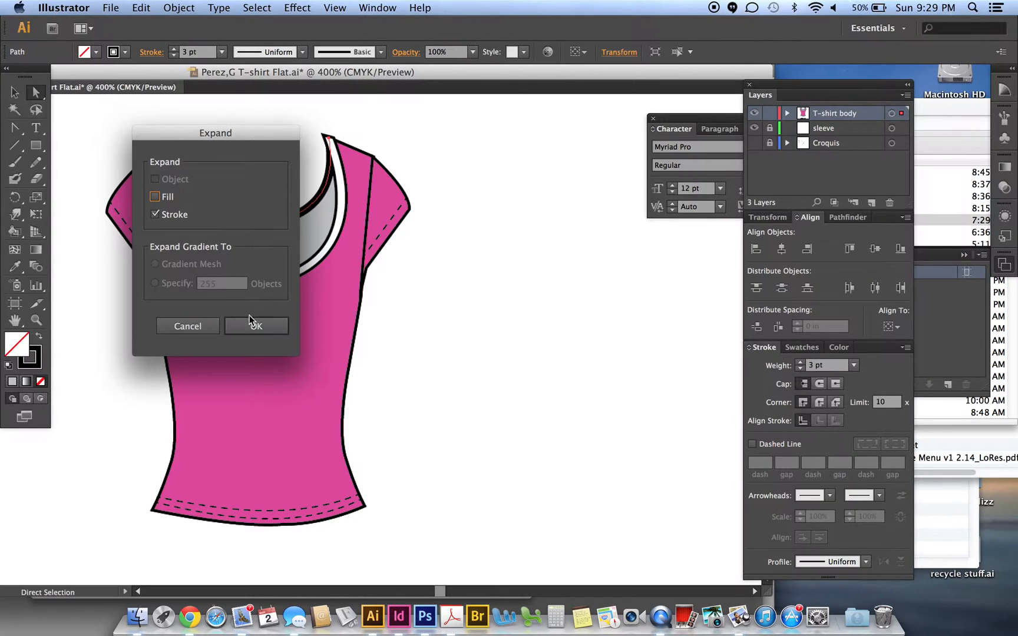
click(255, 325)
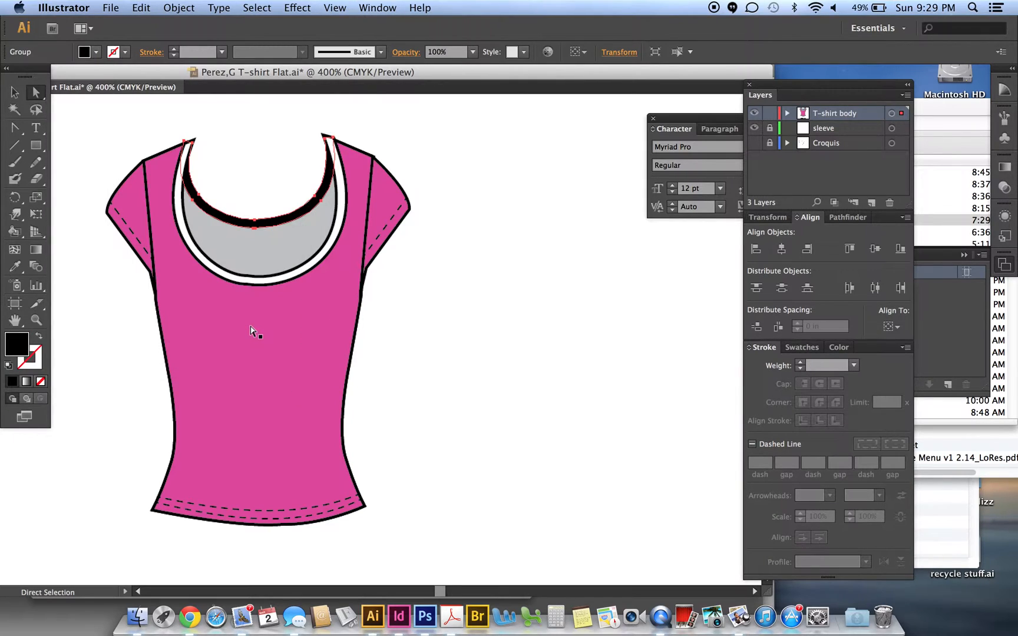
mouse_move(40, 338)
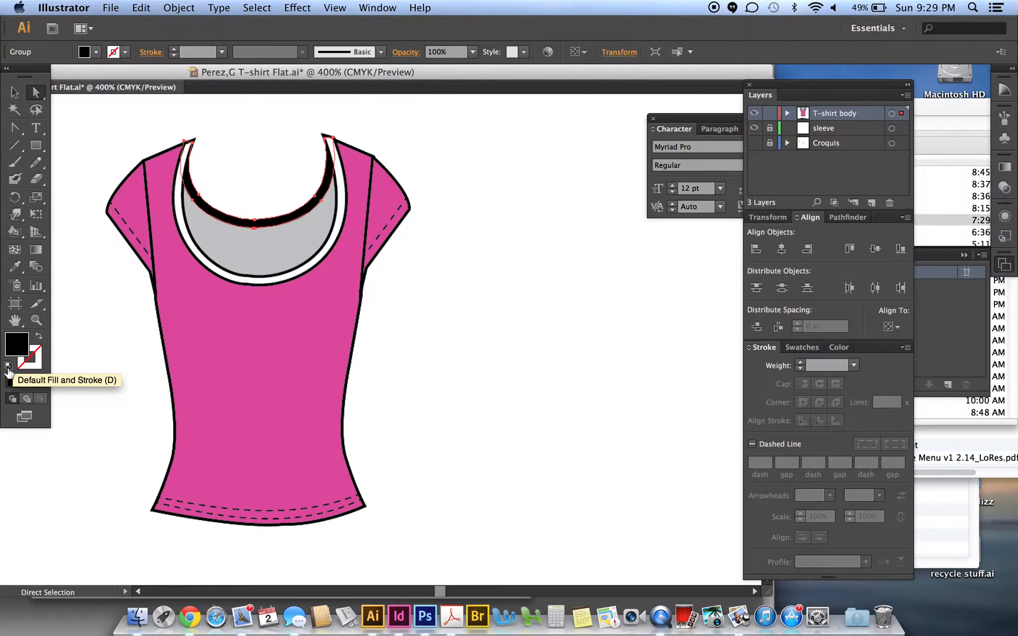
click(12, 371)
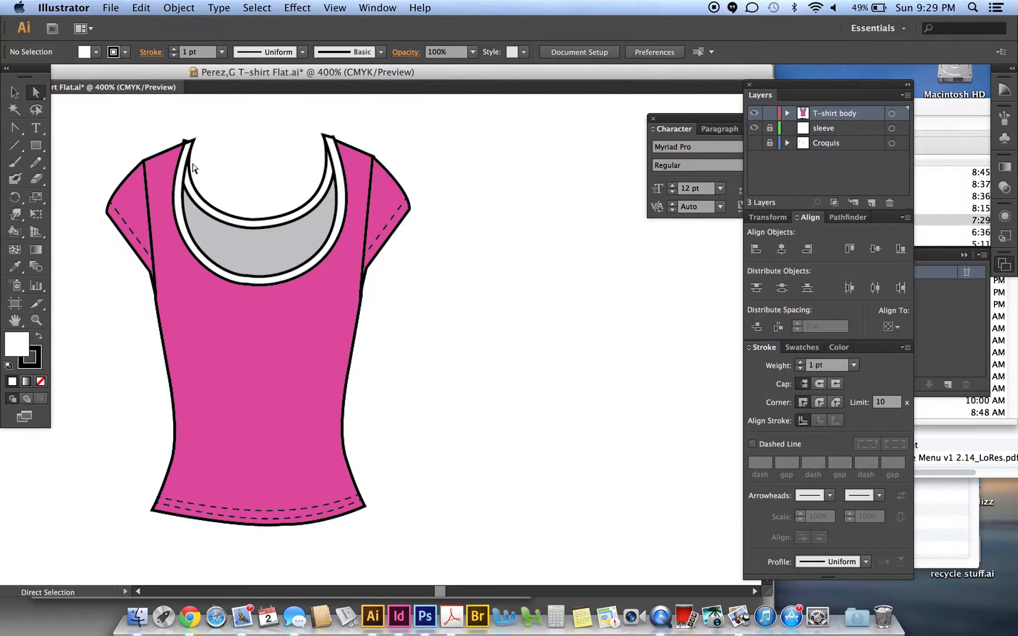
Drag the band's top corner points toward the shoulder.
click(185, 141)
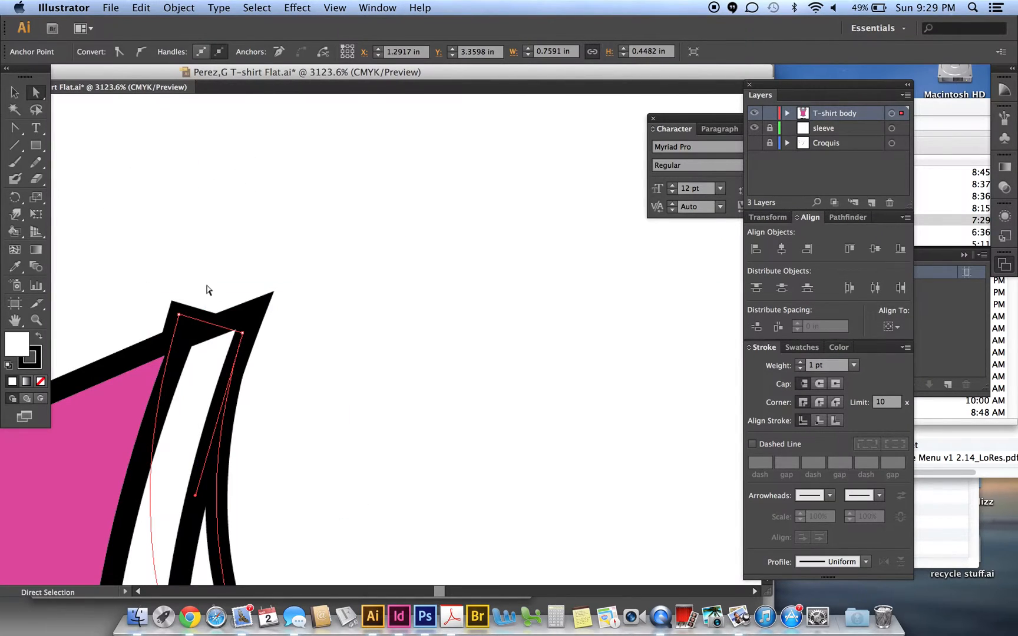
drag(177, 318, 179, 324)
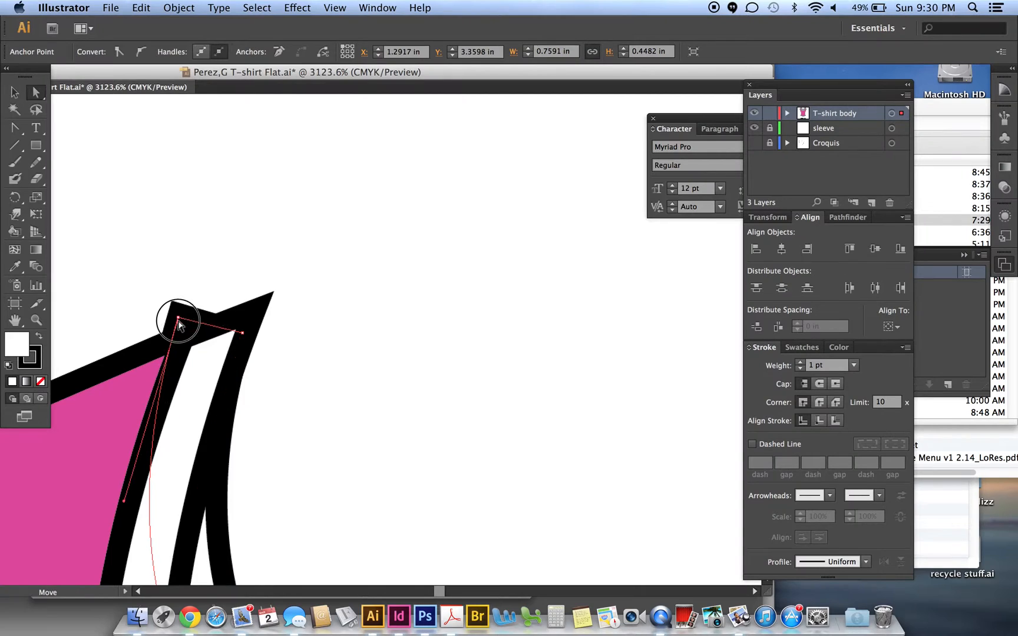
drag(178, 323, 180, 346)
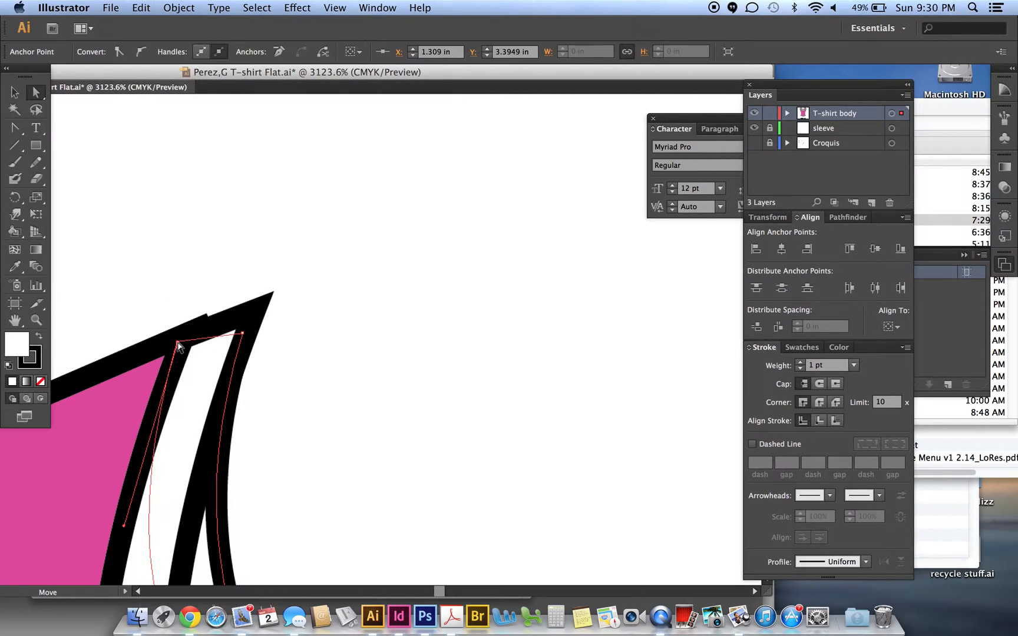
drag(179, 344, 241, 337)
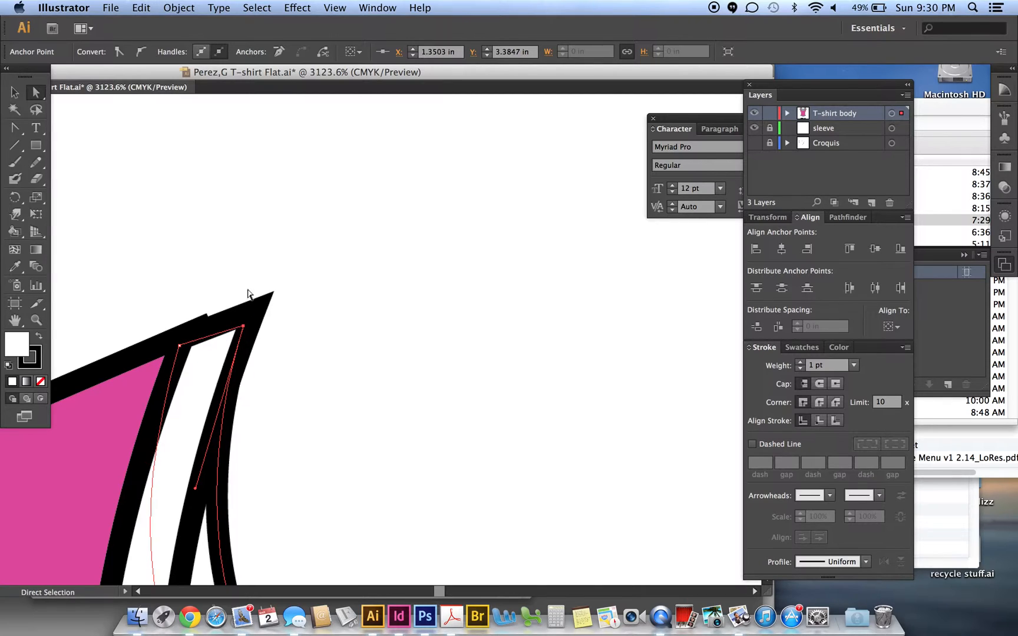
click(282, 313)
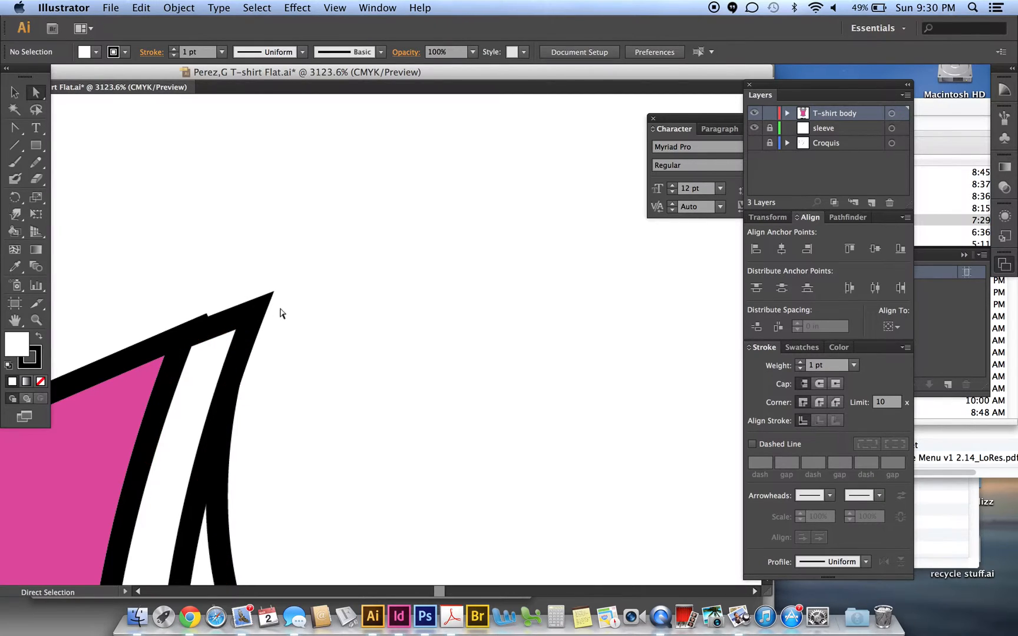
Settle the corner point on the shoulder edge and set the stroke corners to Round Join.
click(254, 311)
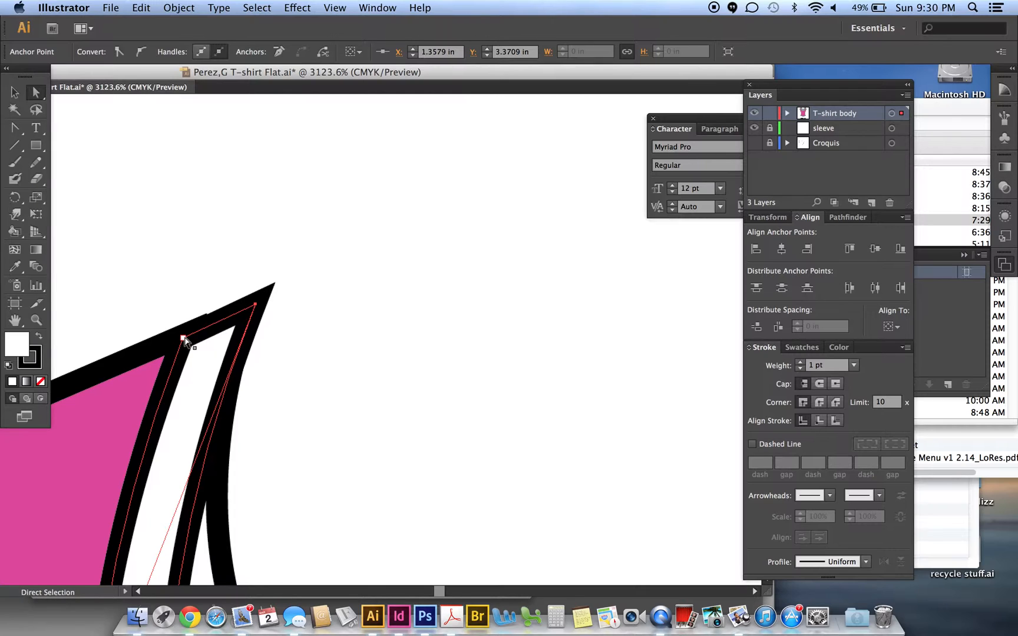
drag(188, 342, 185, 325)
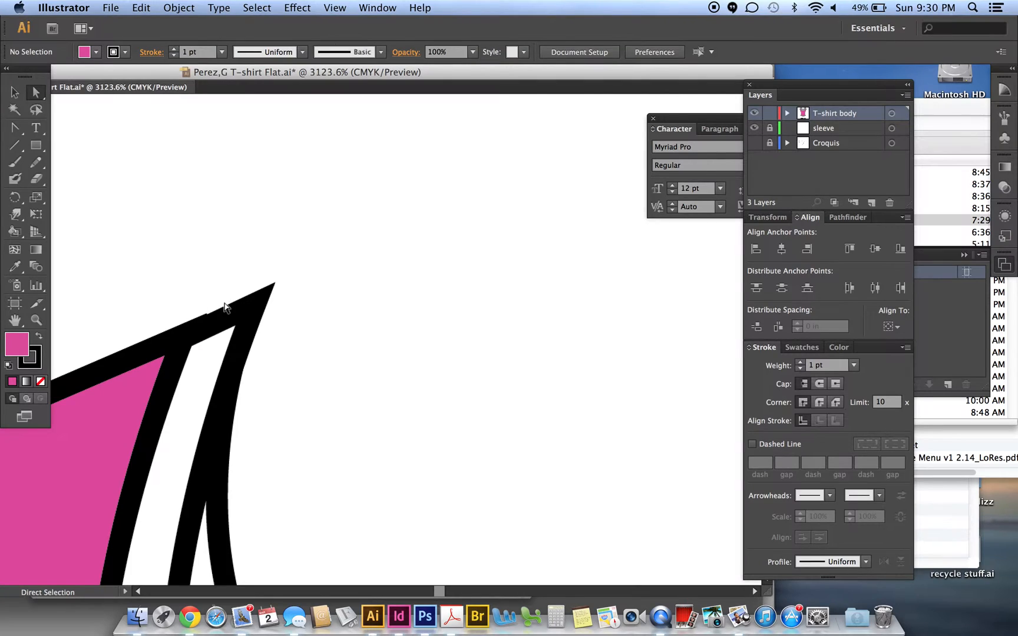
click(265, 297)
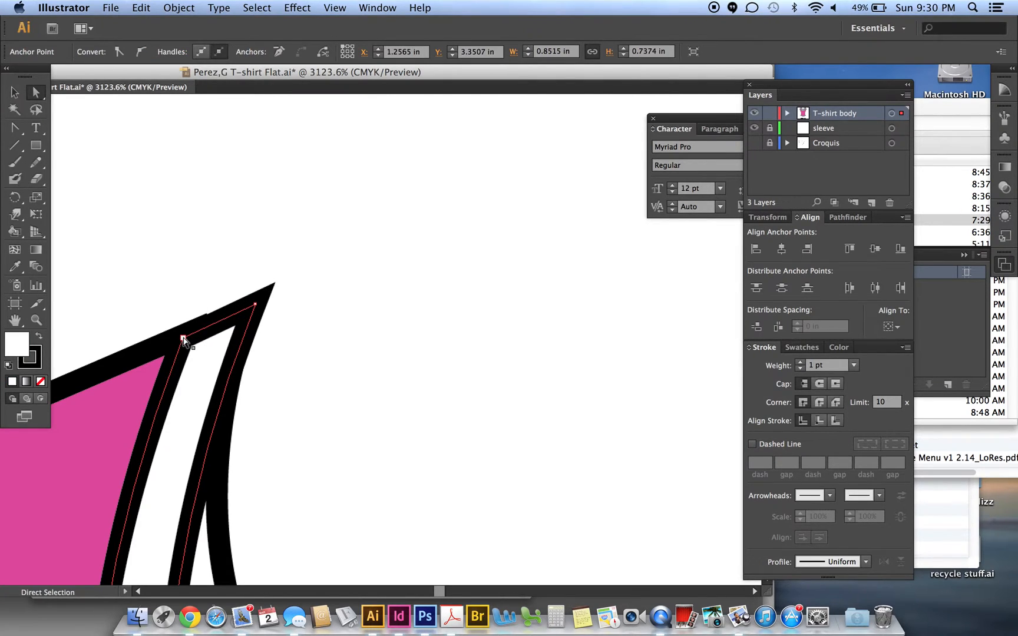
drag(185, 341, 254, 305)
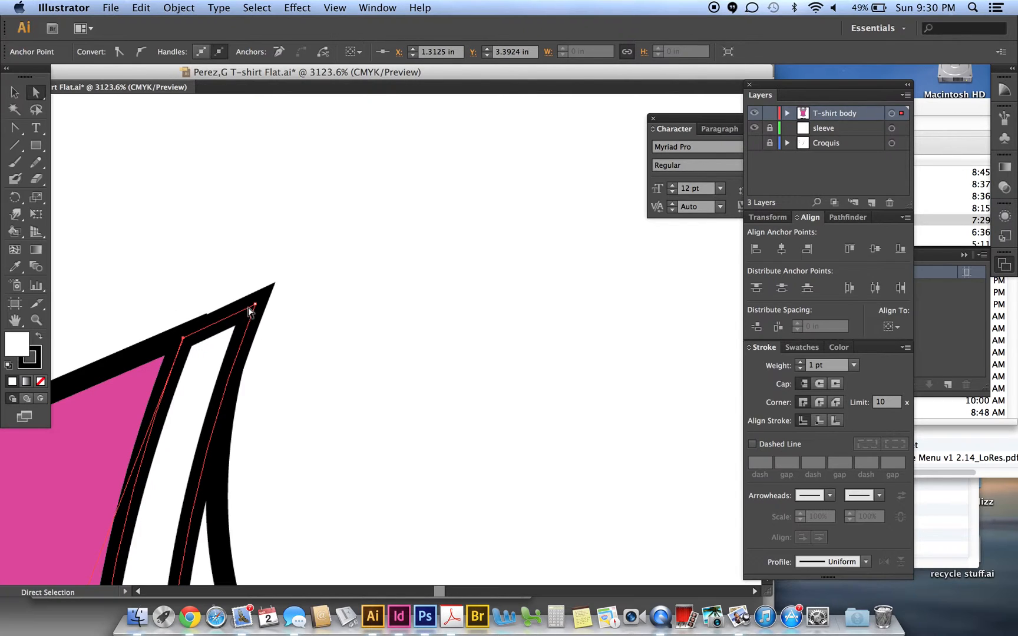
drag(252, 308, 259, 302)
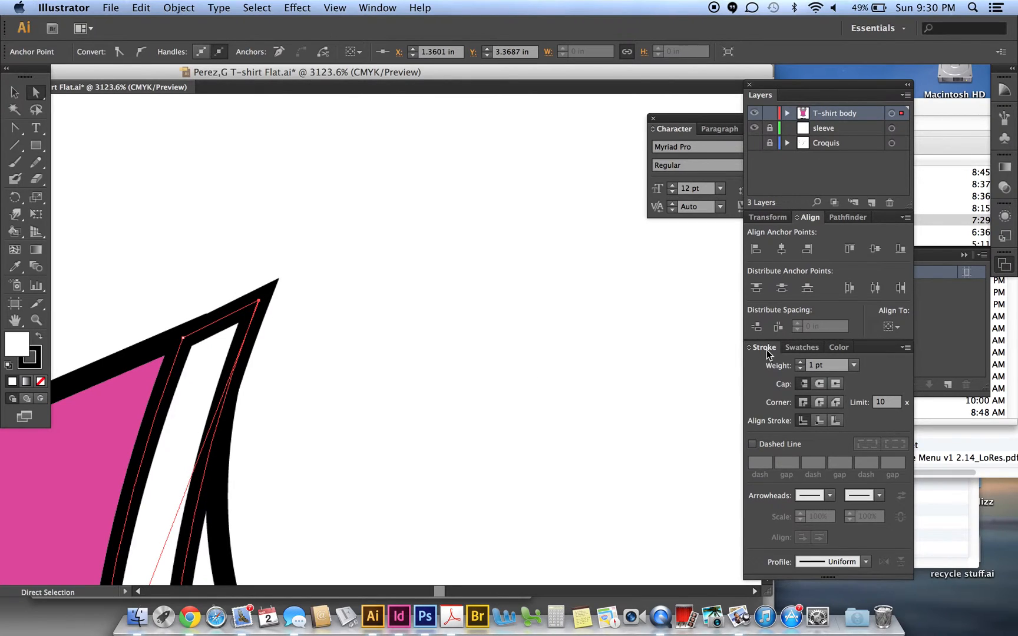
mouse_move(819, 402)
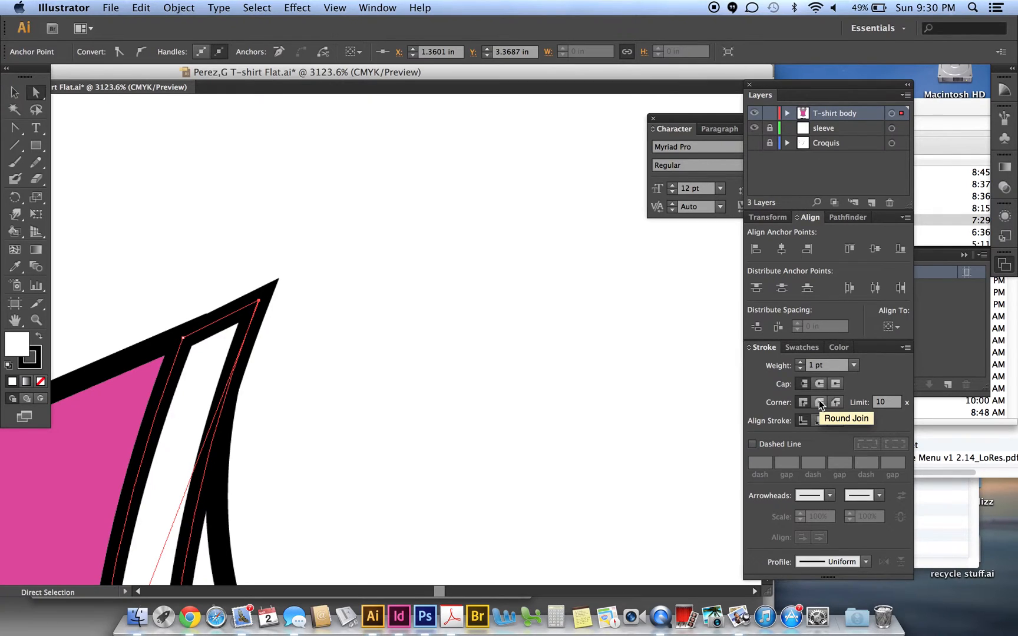
click(820, 402)
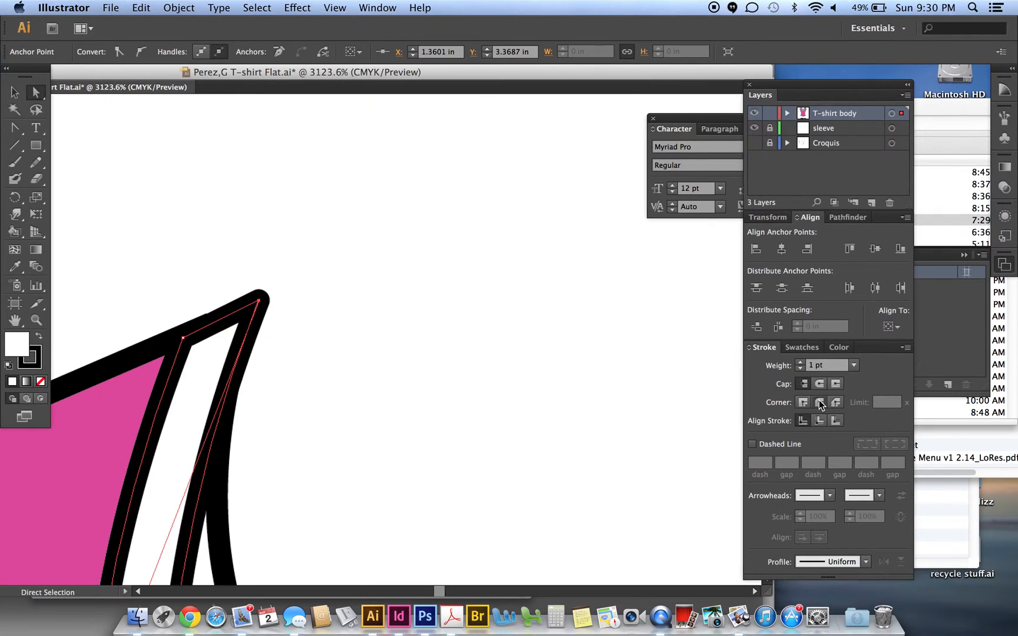
click(331, 326)
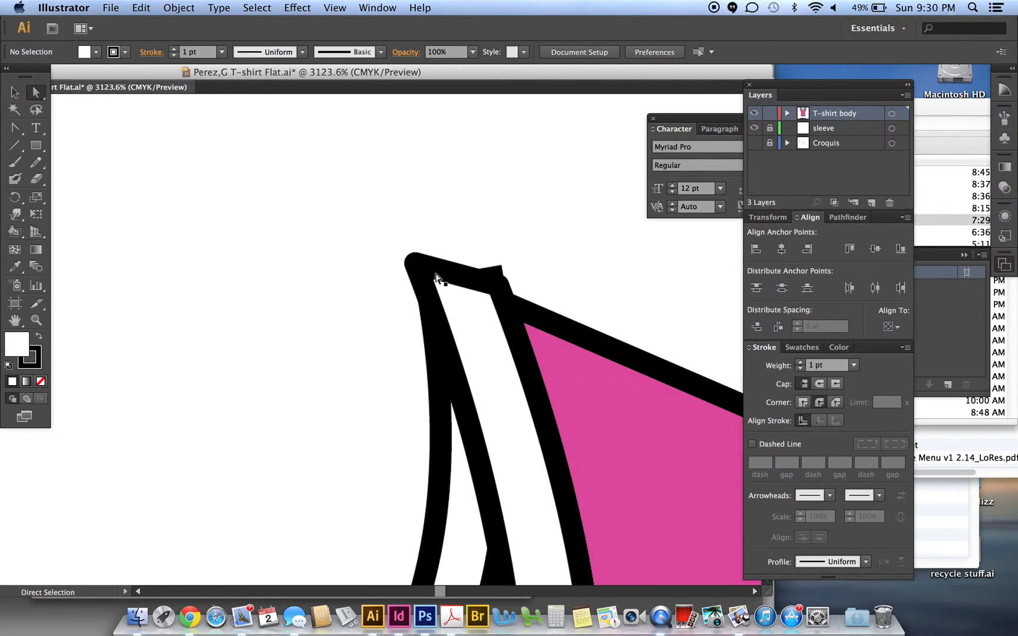
mouse_move(491, 300)
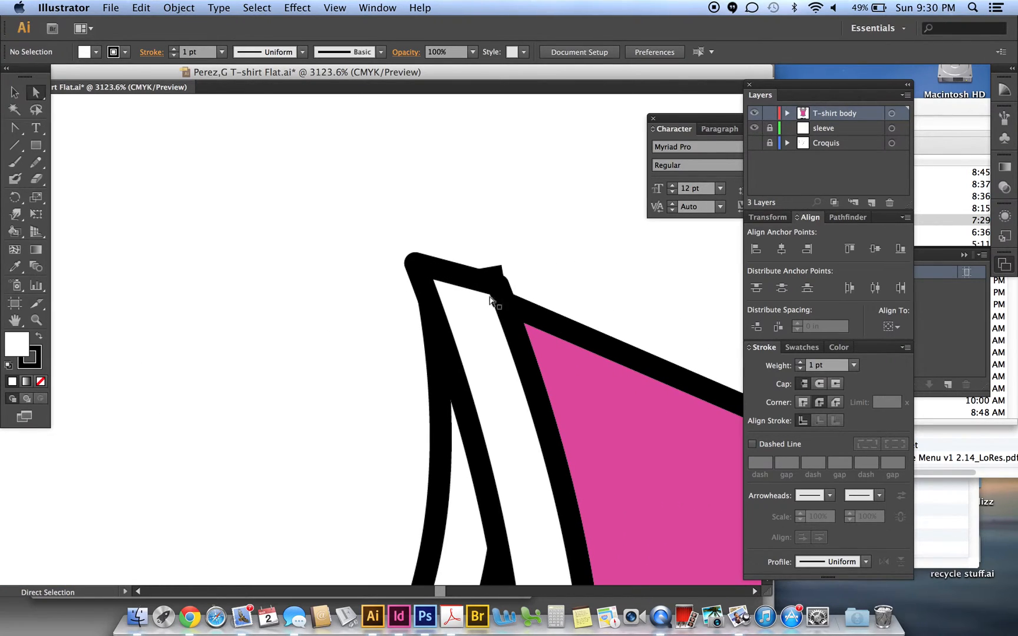
mouse_move(441, 377)
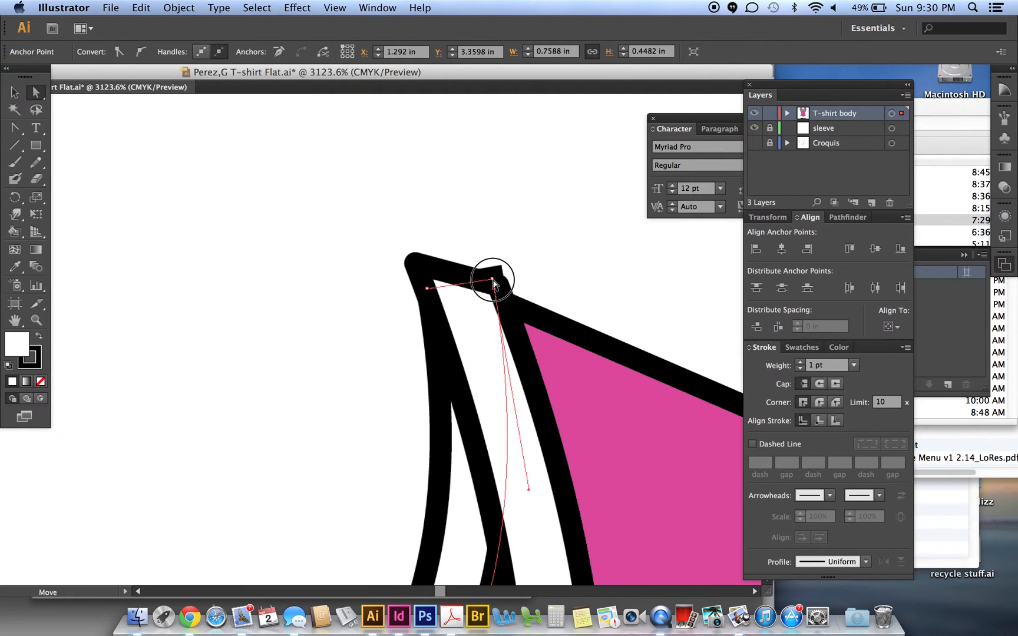
Move the other side's band corner point along the shoulder and fine-tune its position.
click(528, 237)
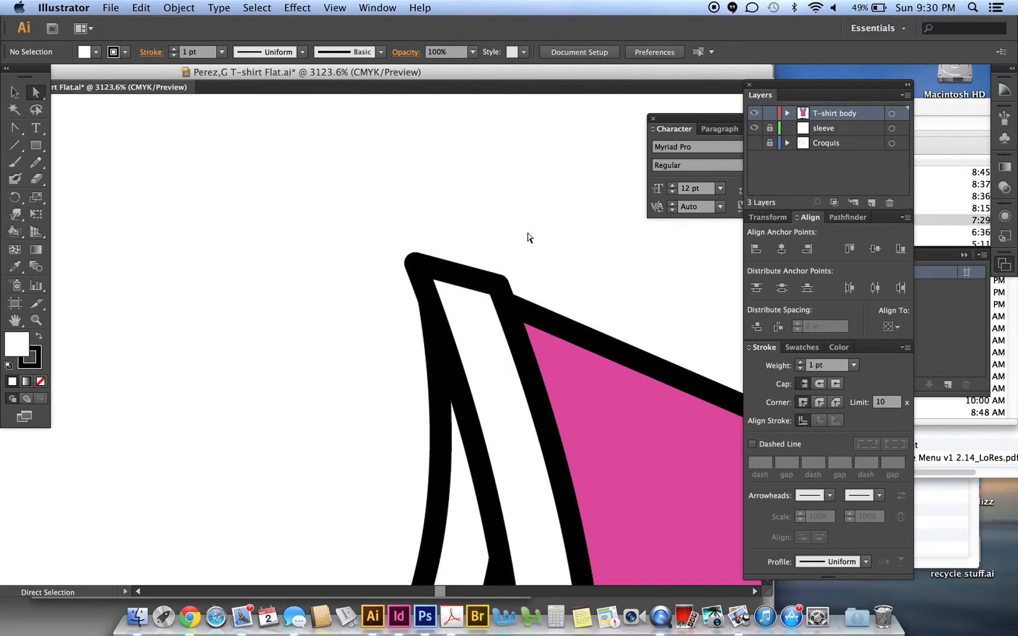
mouse_move(483, 285)
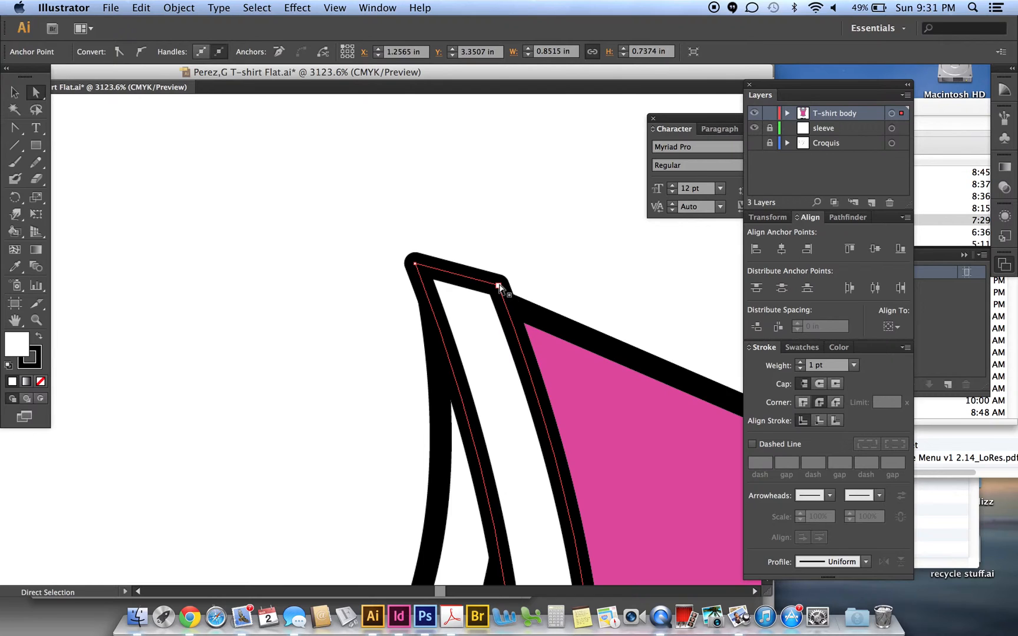
drag(500, 287, 501, 294)
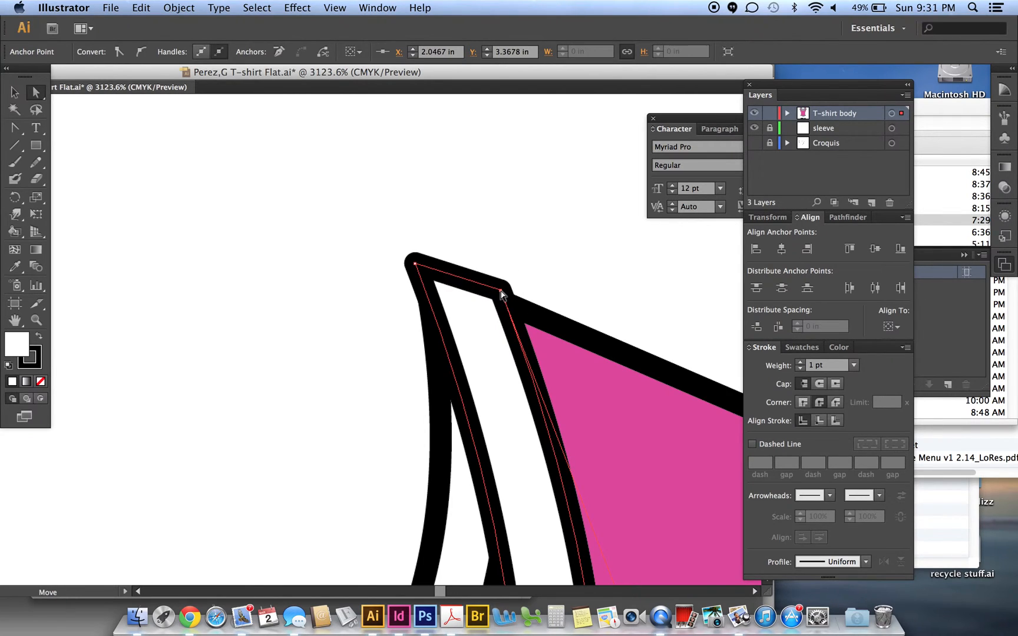
drag(503, 293, 503, 301)
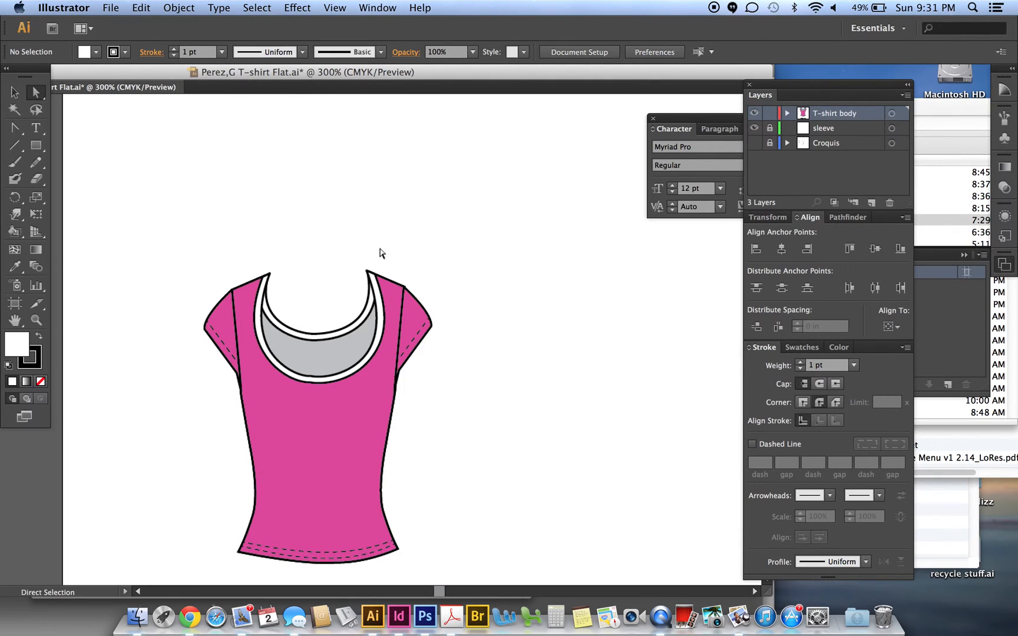
mouse_move(293, 267)
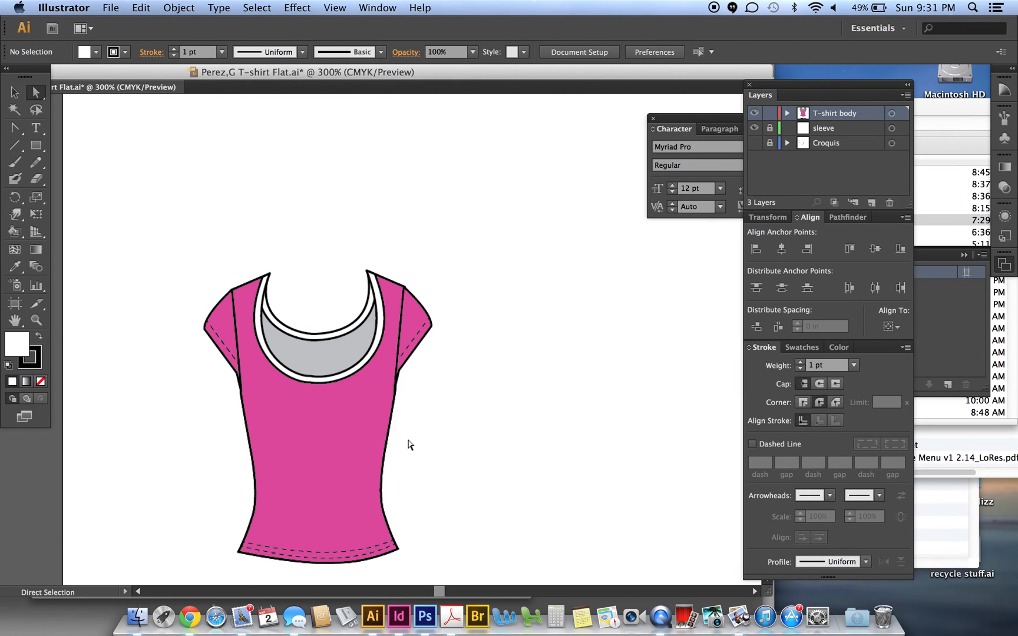
mouse_move(421, 442)
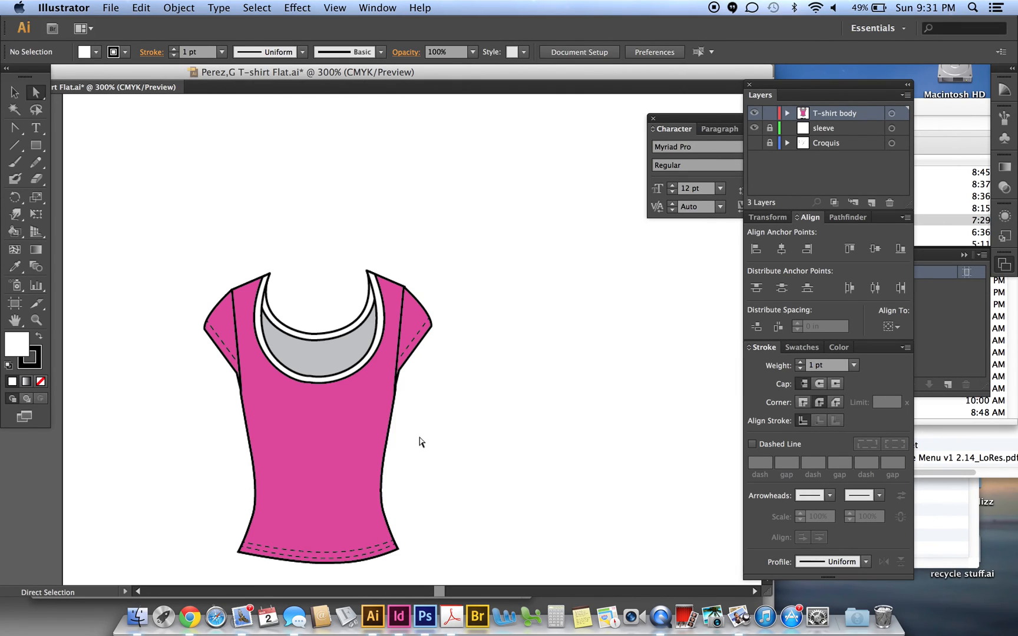